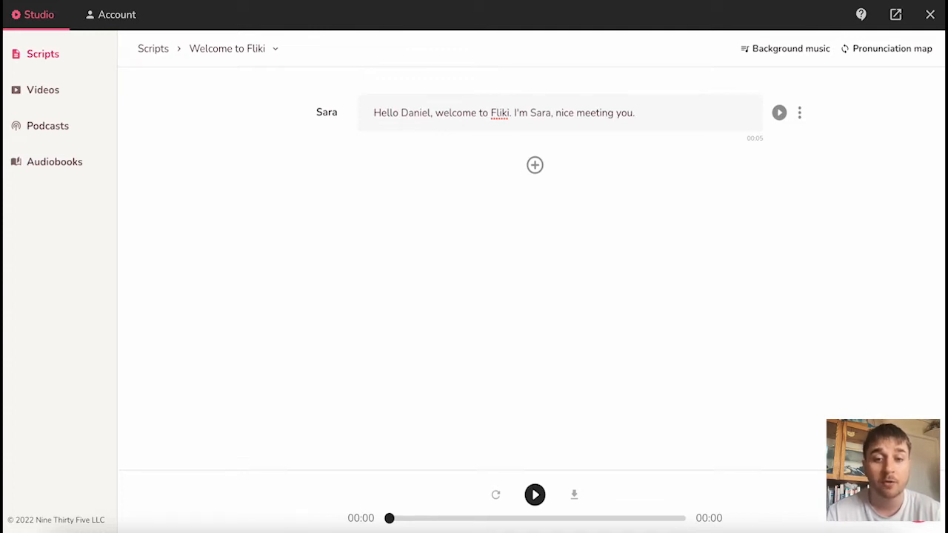
mouse_move(185, 189)
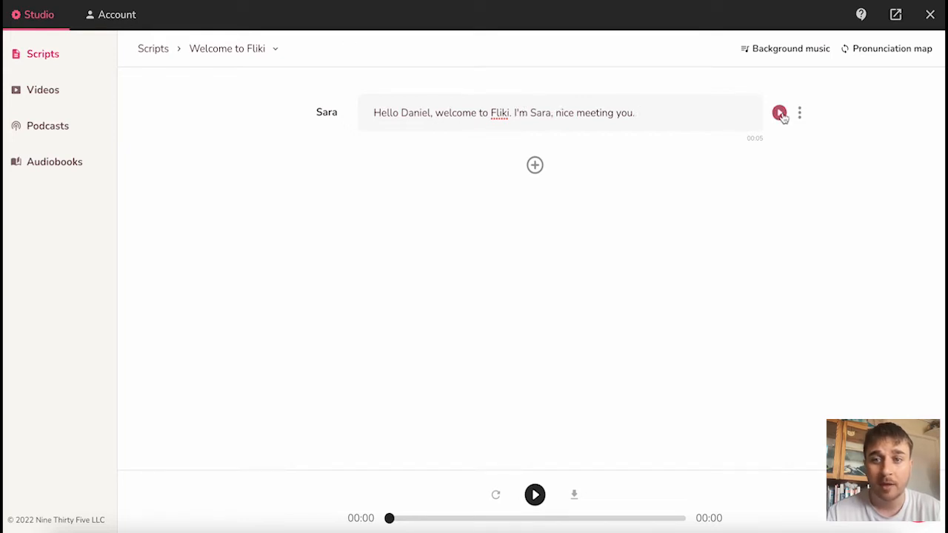
Step: Generate and play Sara's greeting voiceover, then bring up that line's options menu
click(780, 112)
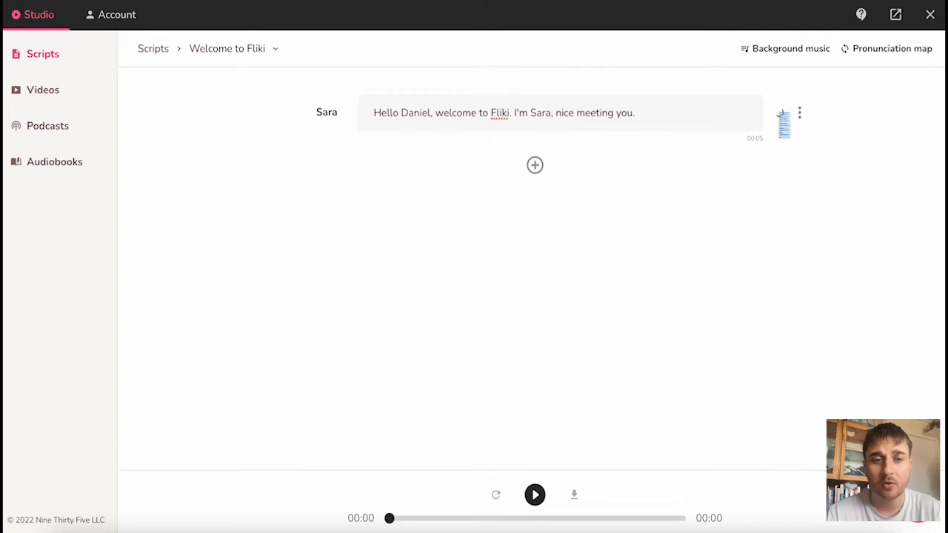
click(783, 122)
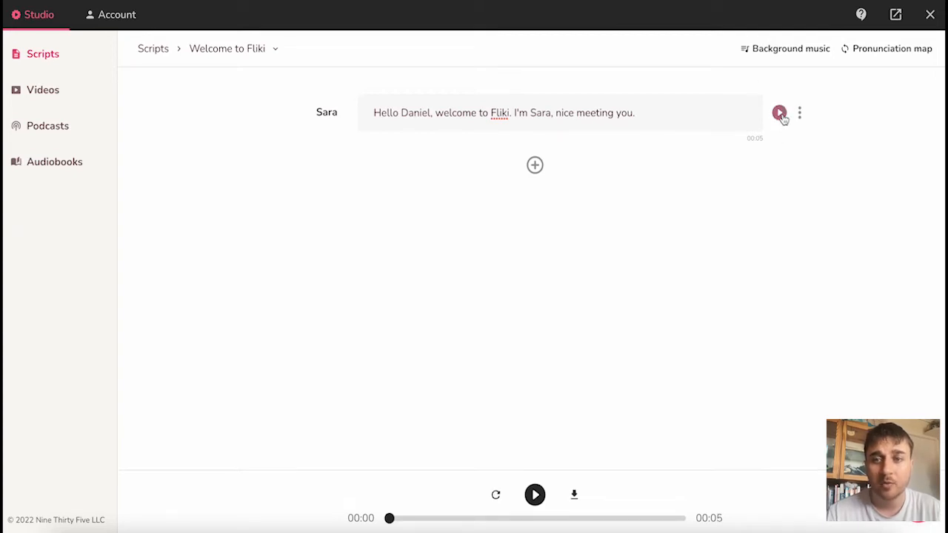
click(799, 113)
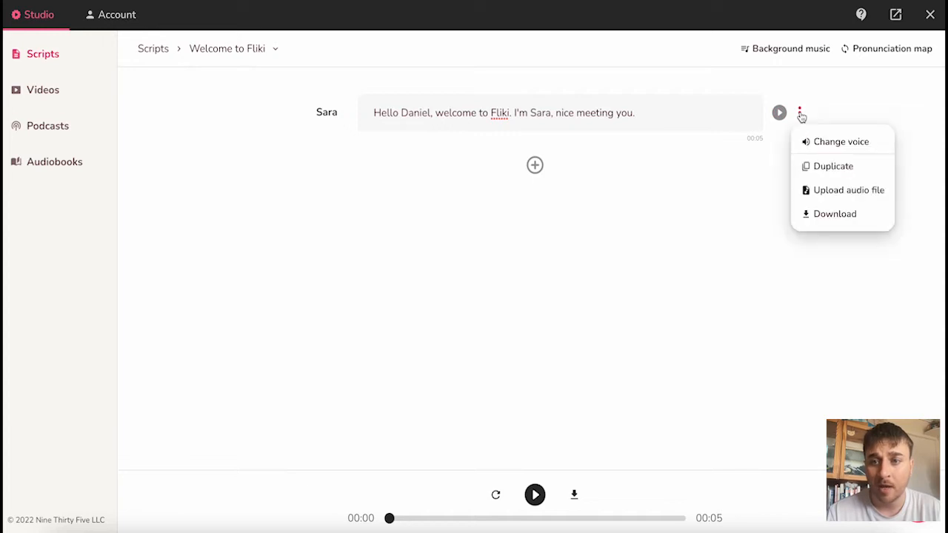
mouse_move(841, 146)
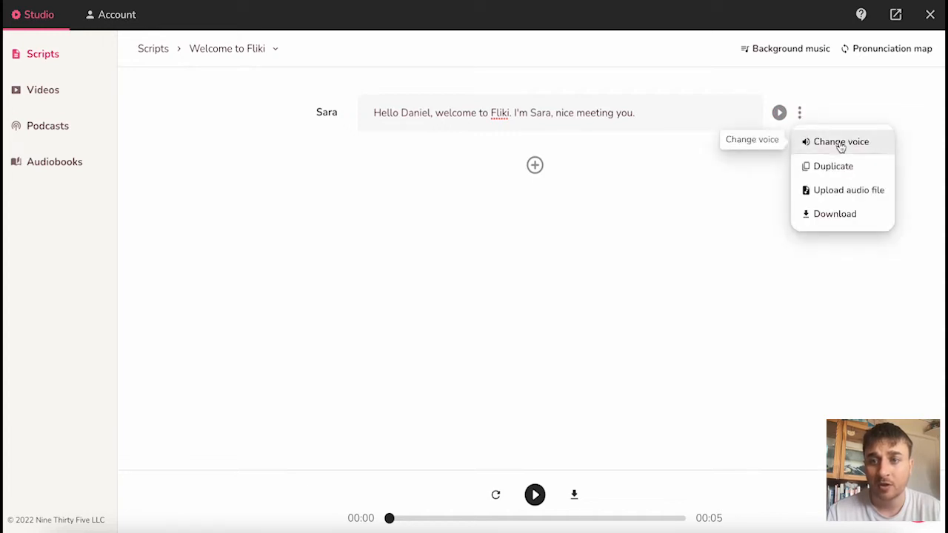
mouse_move(842, 194)
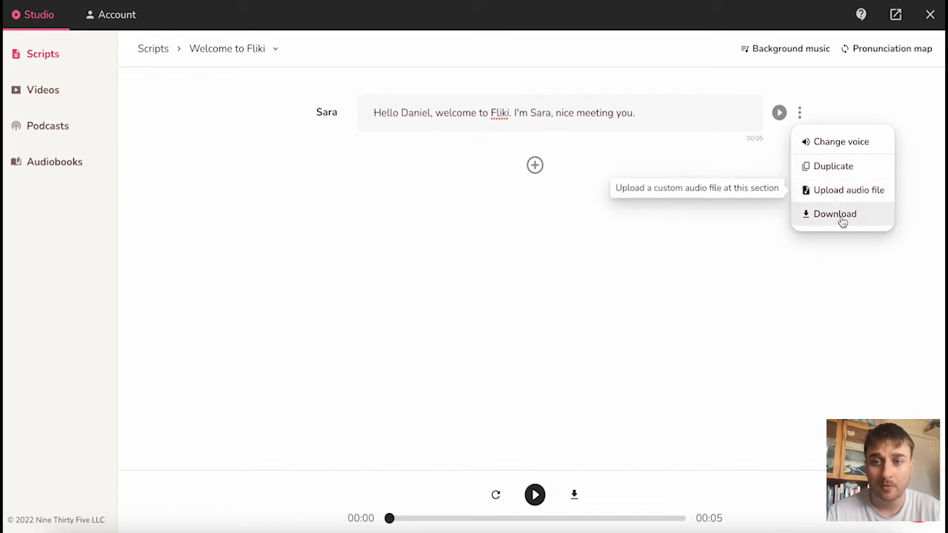
mouse_move(837, 144)
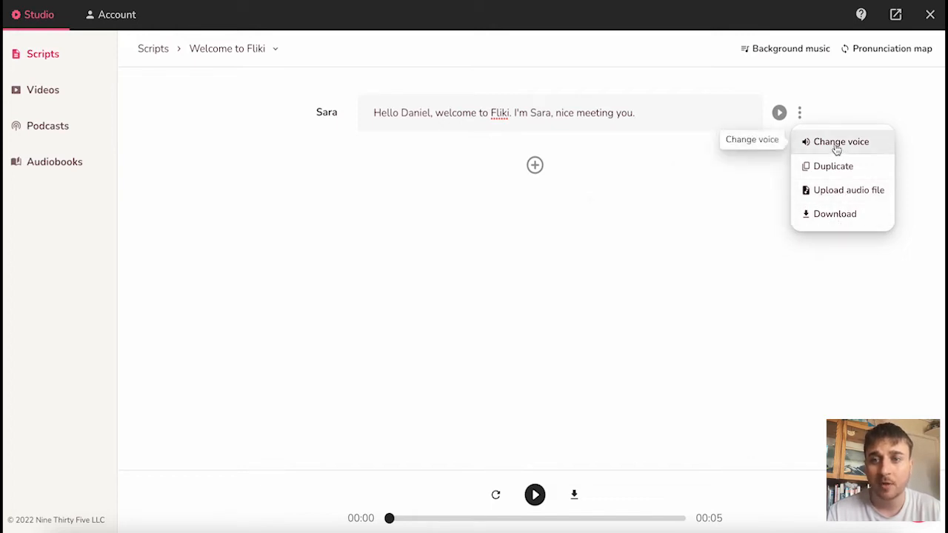
Step: Open Change voice and filter the voices to female United Kingdom English
click(841, 141)
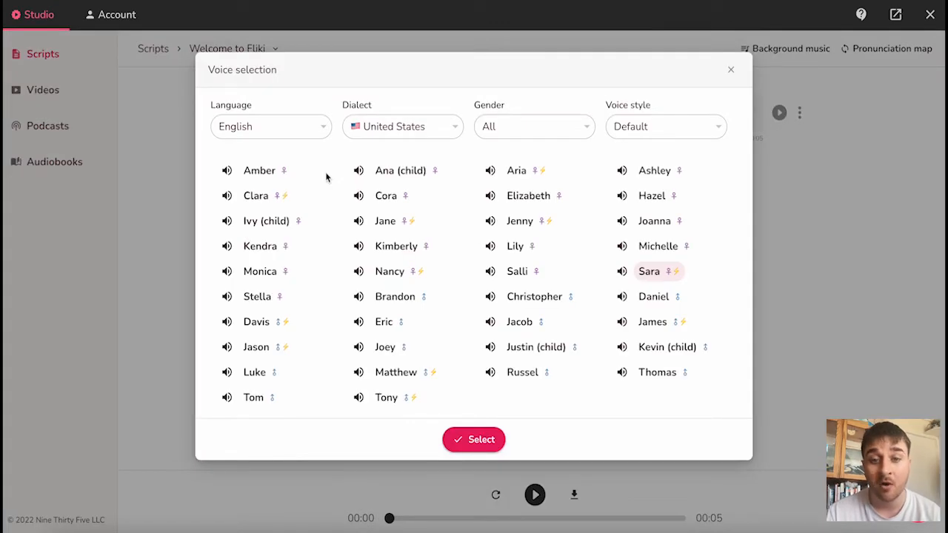
click(270, 126)
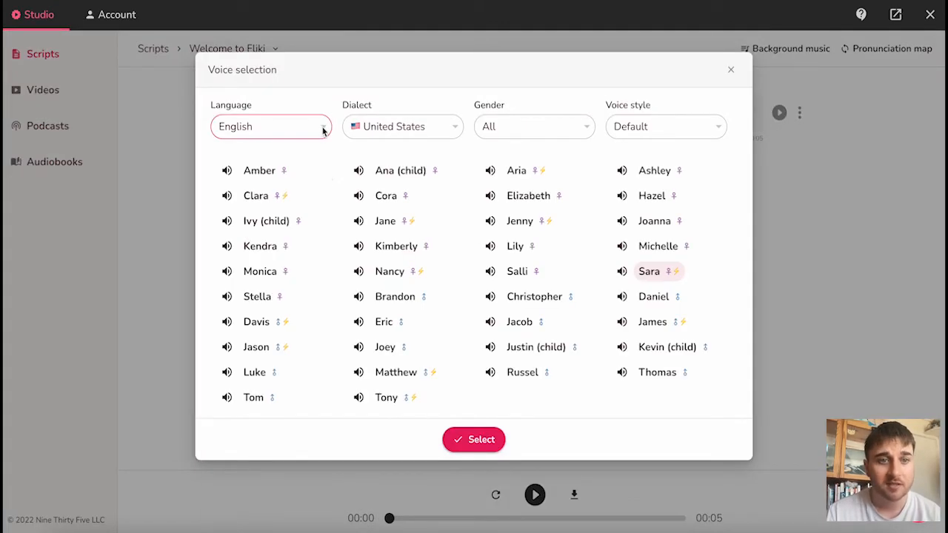
click(402, 126)
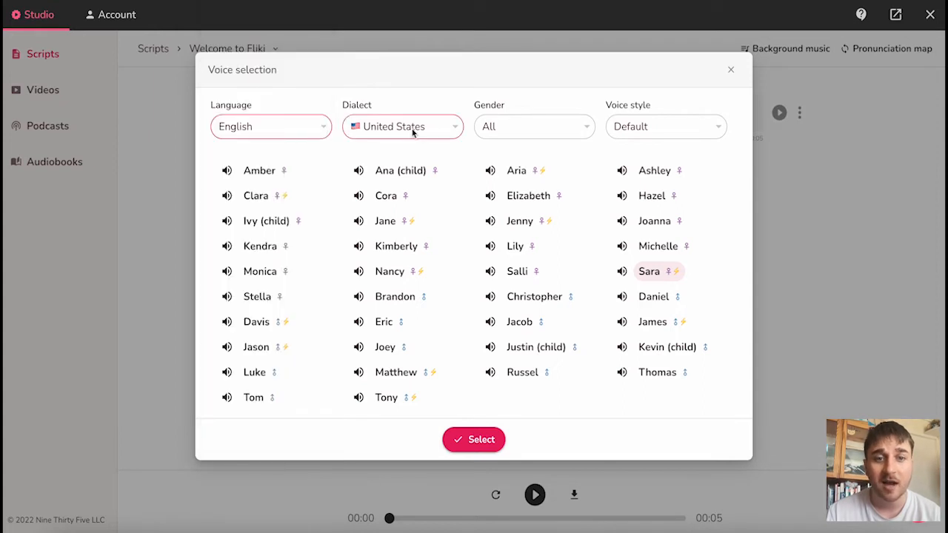
click(403, 125)
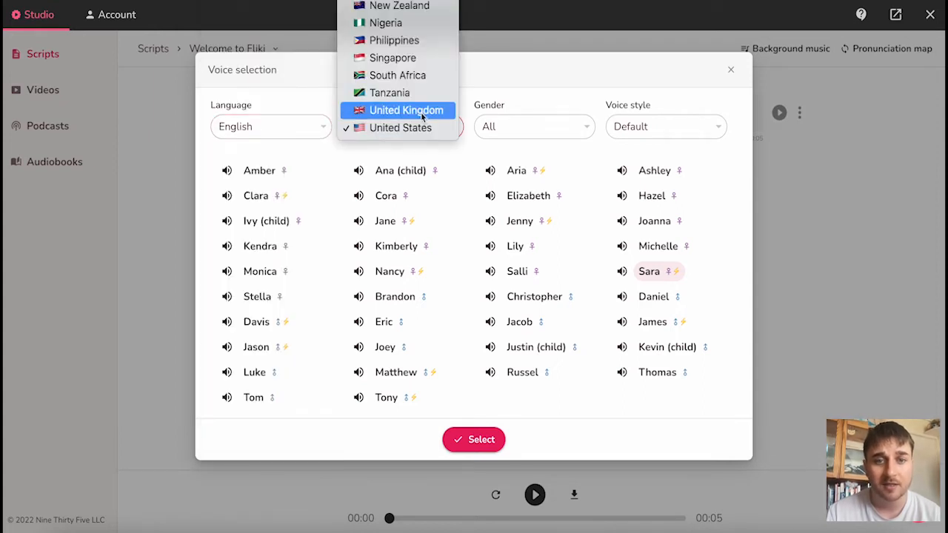
click(406, 110)
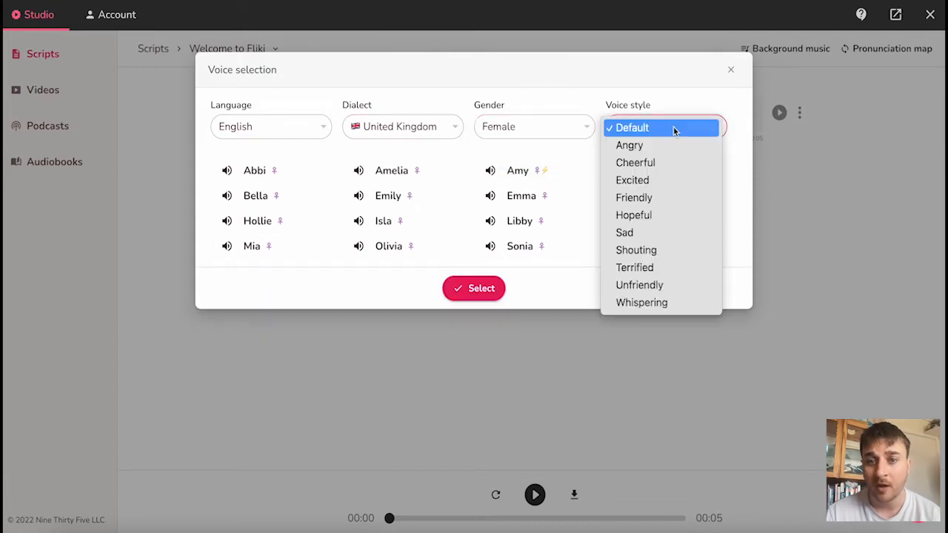
mouse_move(629, 145)
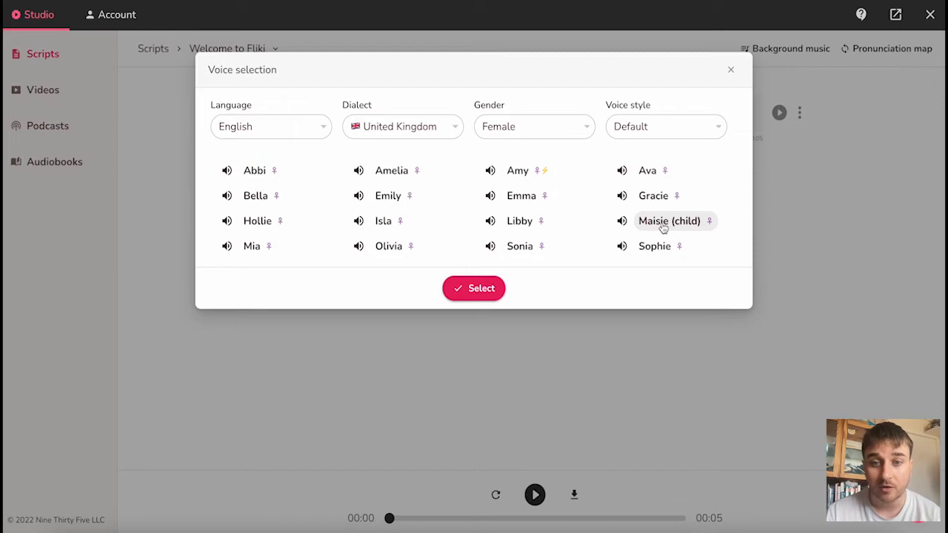
Step: Switch the line to Brian, rewrite it as 'My name is Daniel and this is my Review', and preview it
click(474, 288)
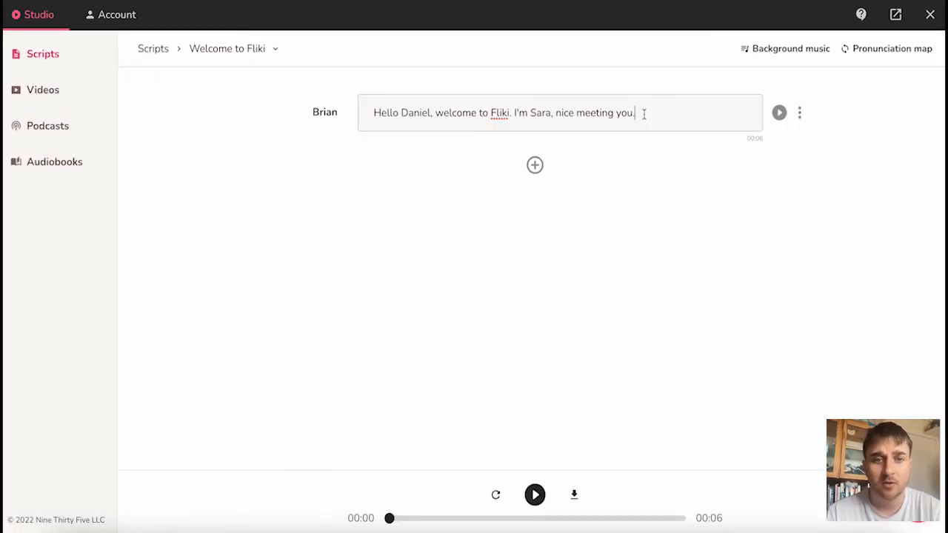
text(My name is Daniel and this is my Review)
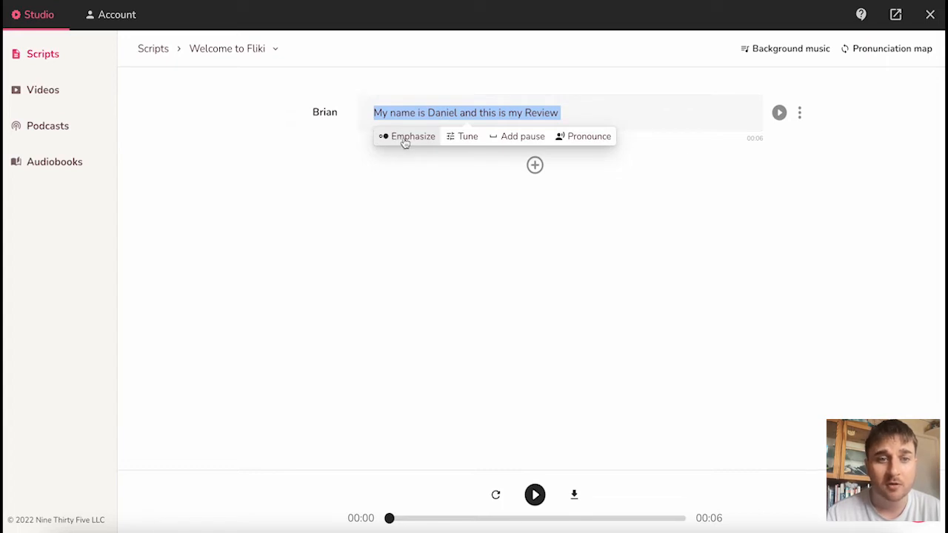
click(412, 135)
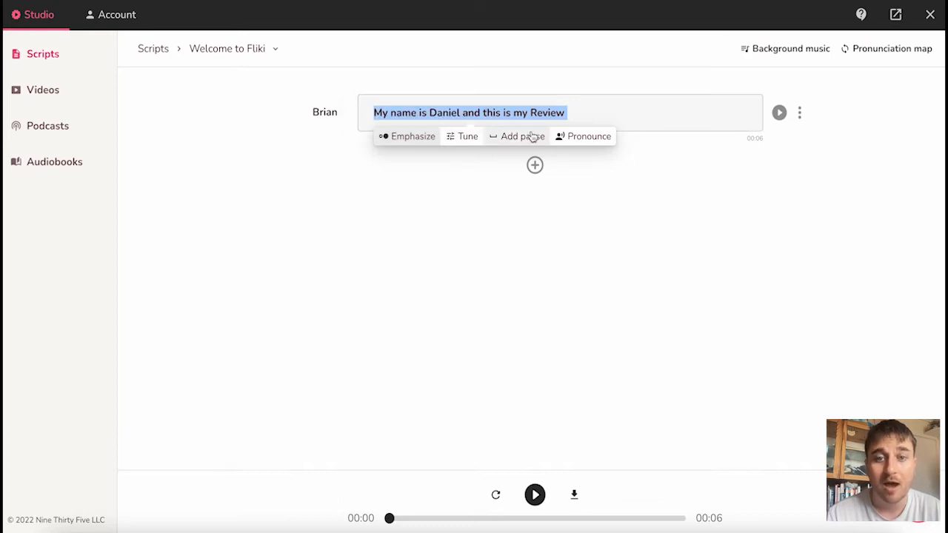
mouse_move(583, 141)
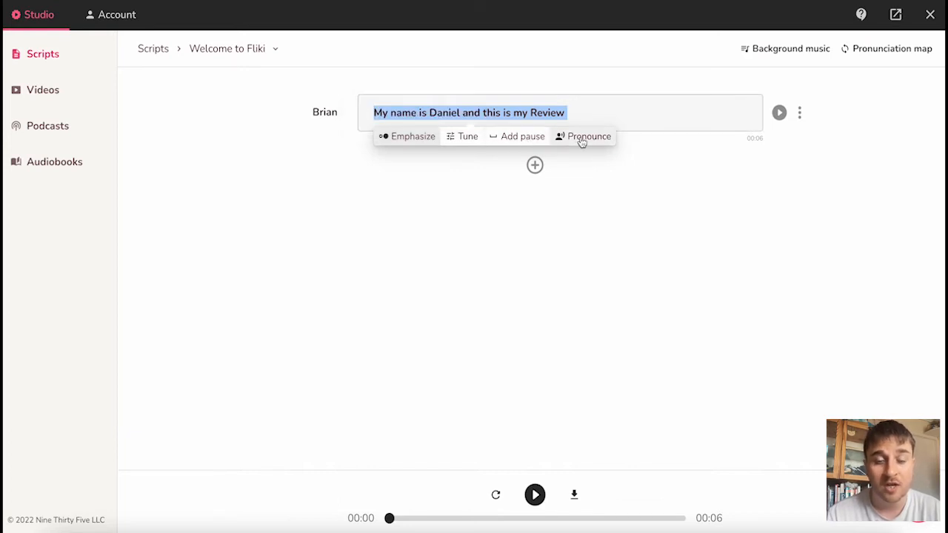
click(617, 113)
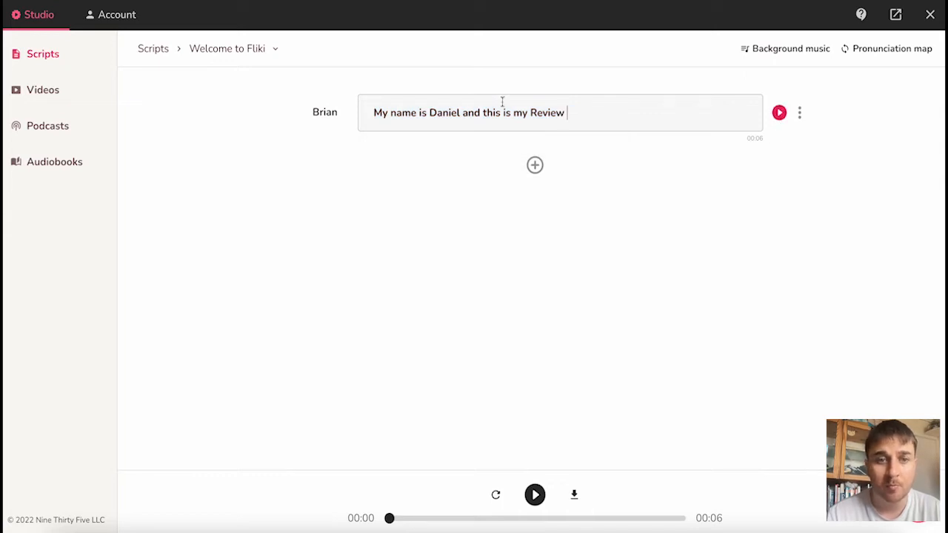
click(779, 112)
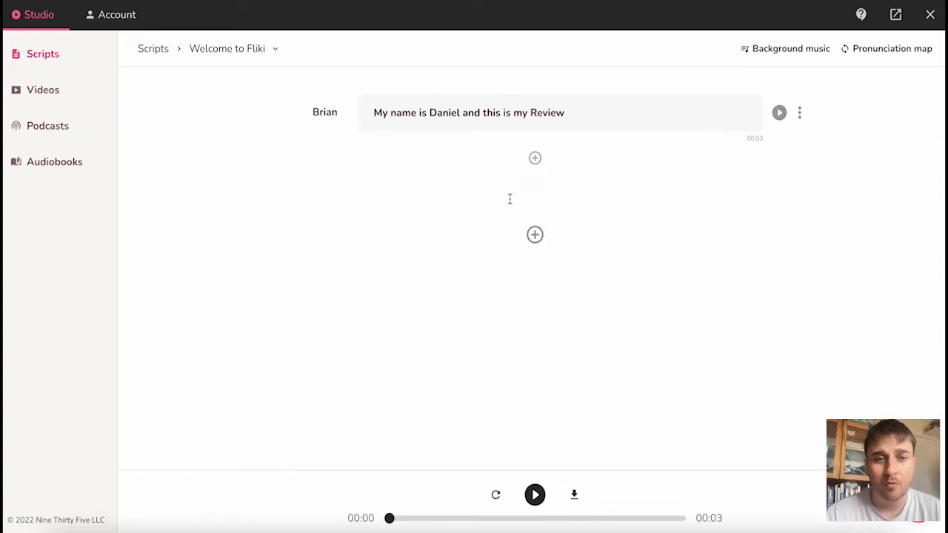
Step: Insert an empty Brian line below the first and show its line options
click(535, 158)
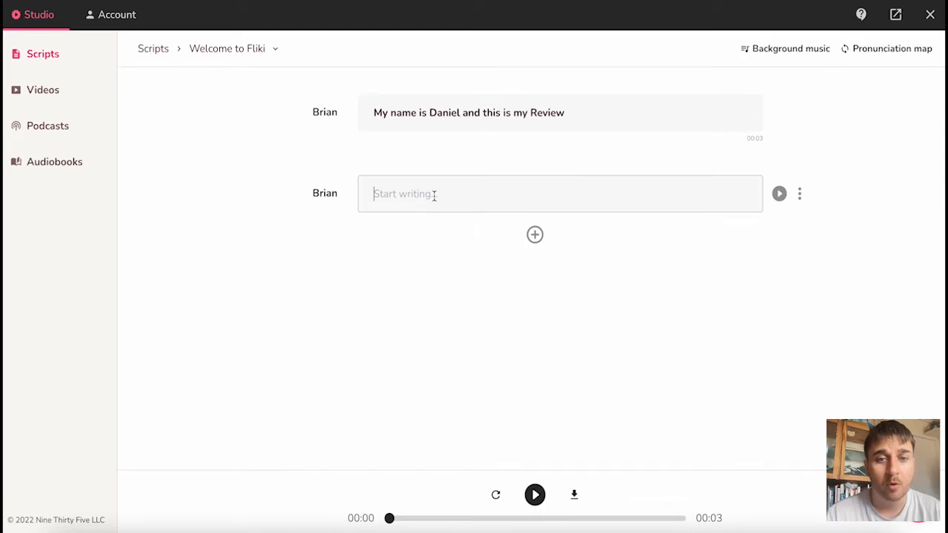
click(799, 194)
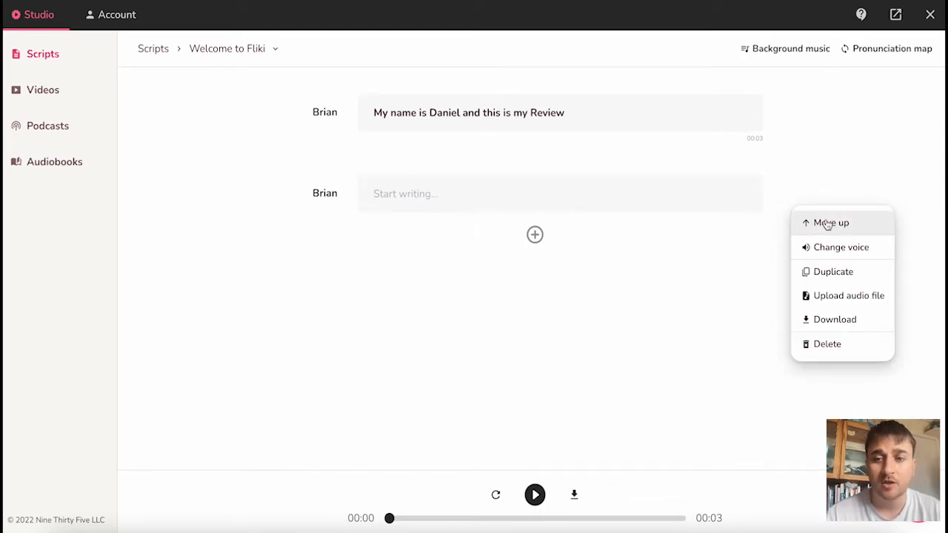
mouse_move(839, 247)
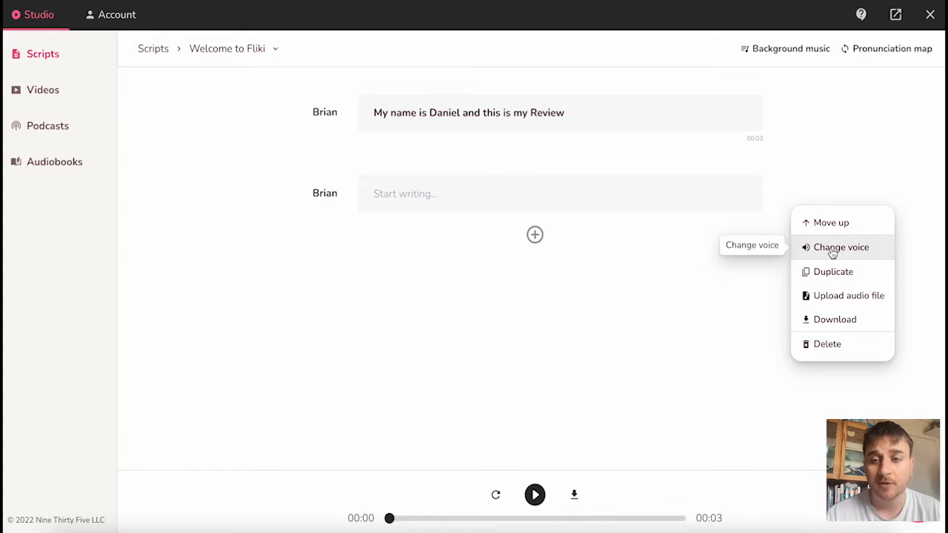
mouse_move(833, 272)
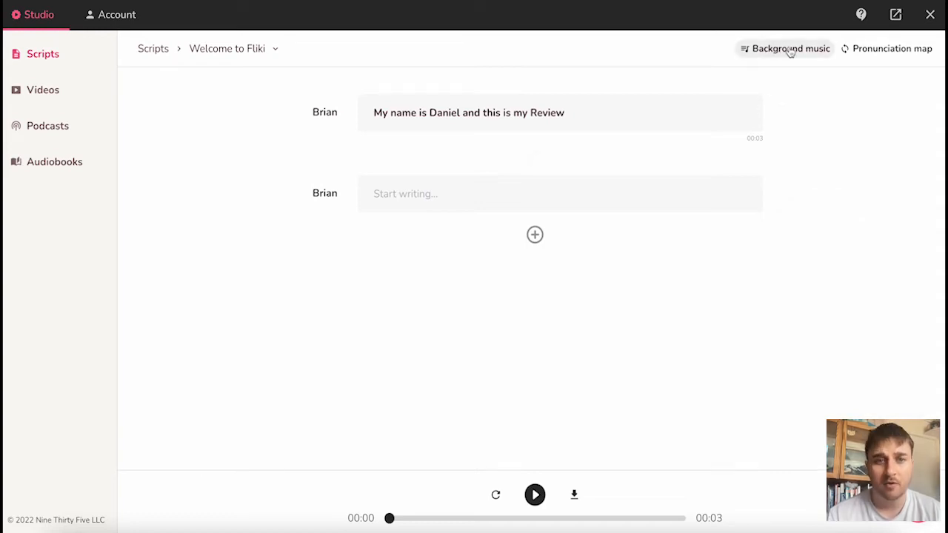
click(784, 49)
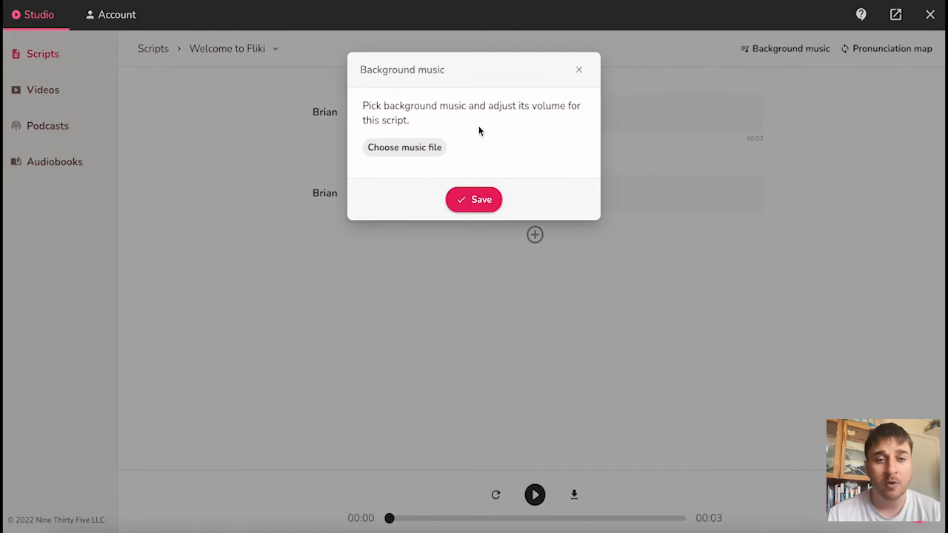
click(473, 199)
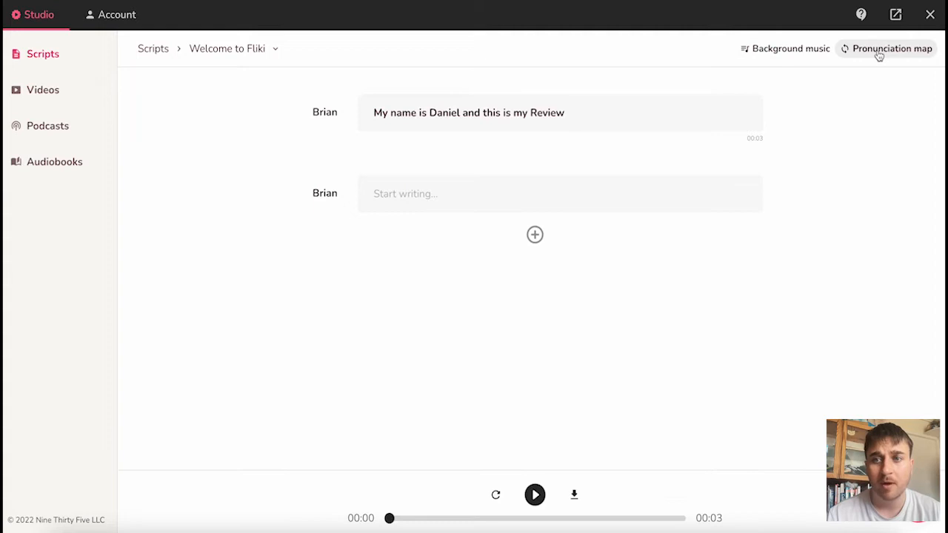
click(891, 48)
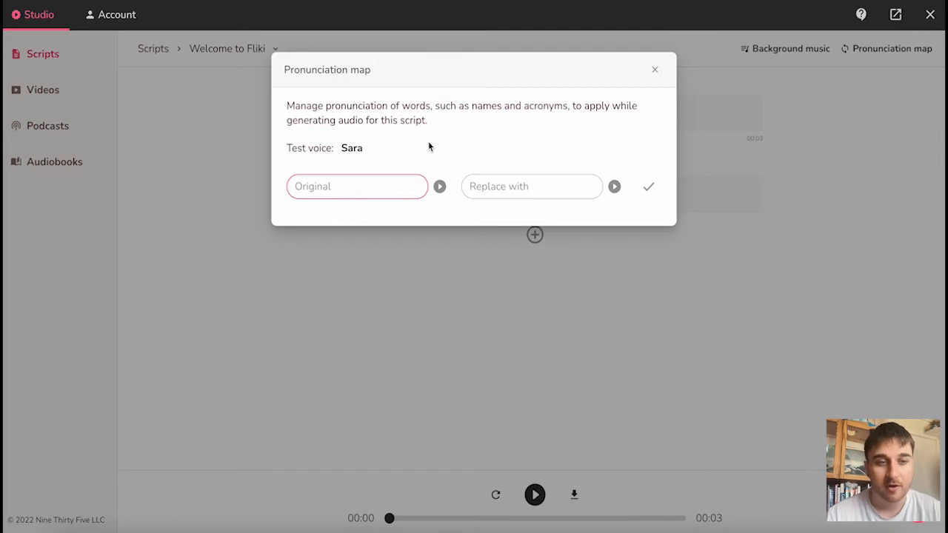
click(654, 69)
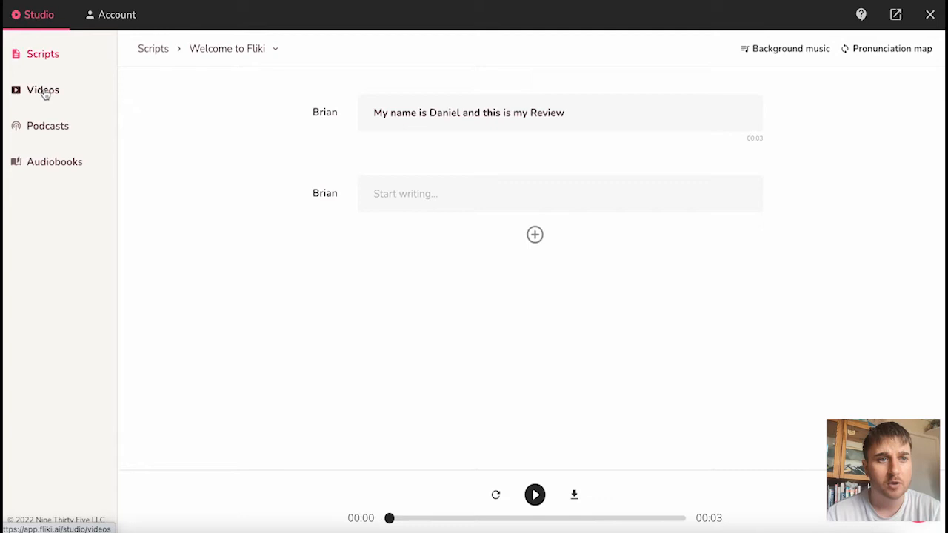
Step: In Videos, create the folder 'Daniel's Folder' and open it
click(42, 90)
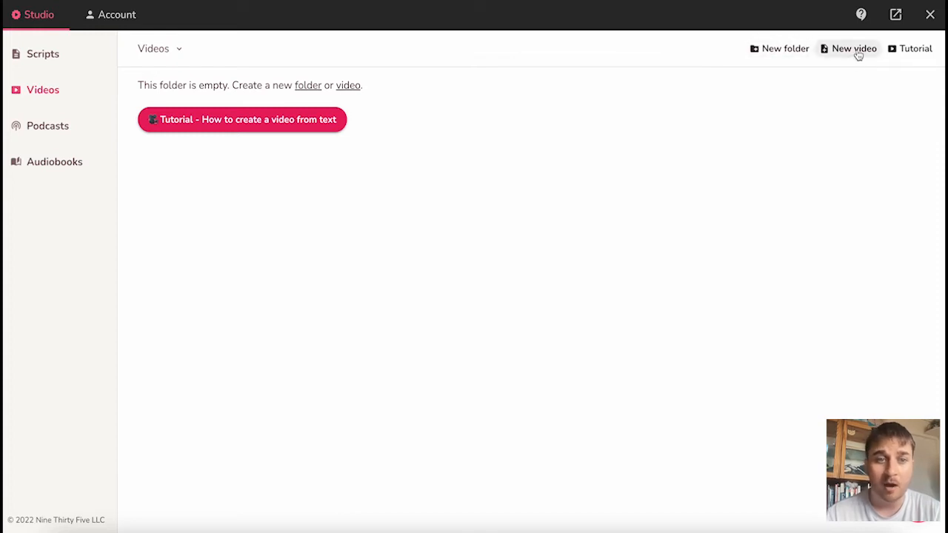
mouse_move(615, 80)
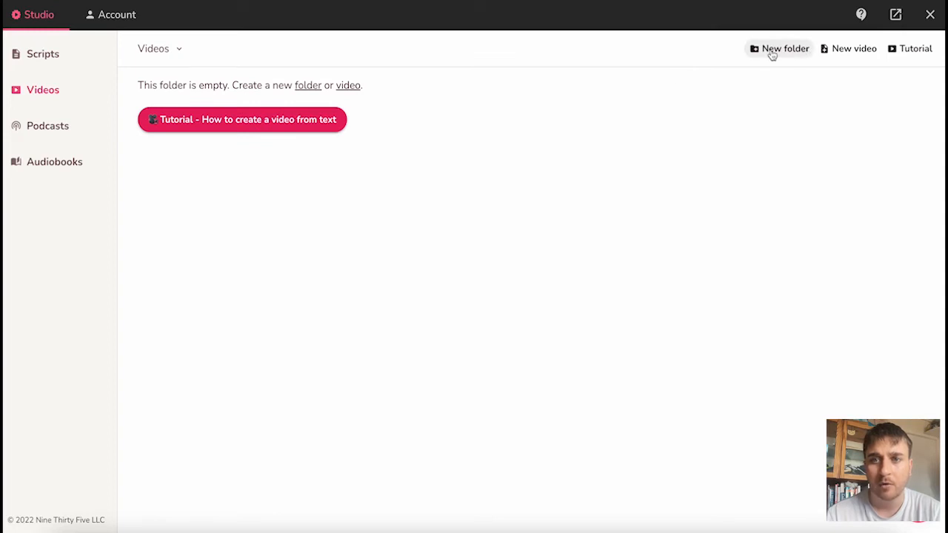
click(779, 48)
text(Daniel's Folder)
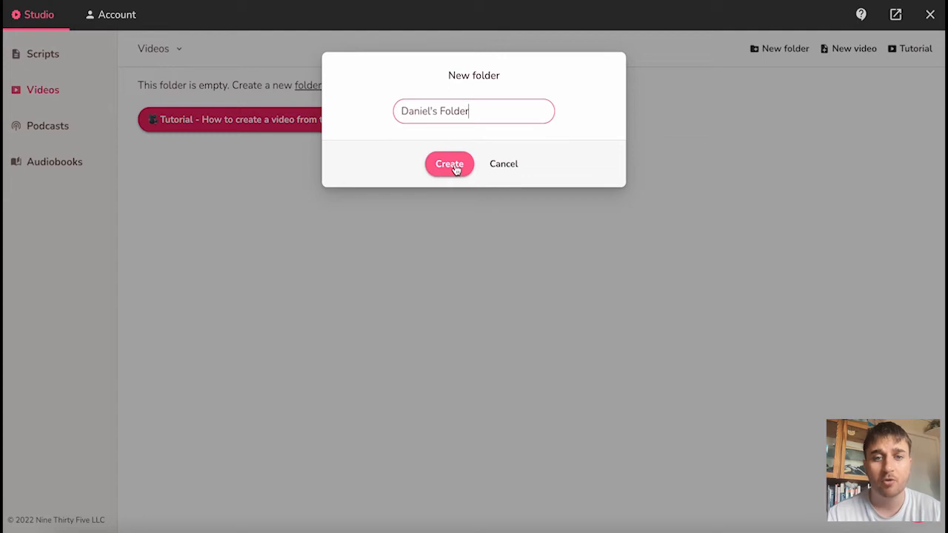
click(448, 163)
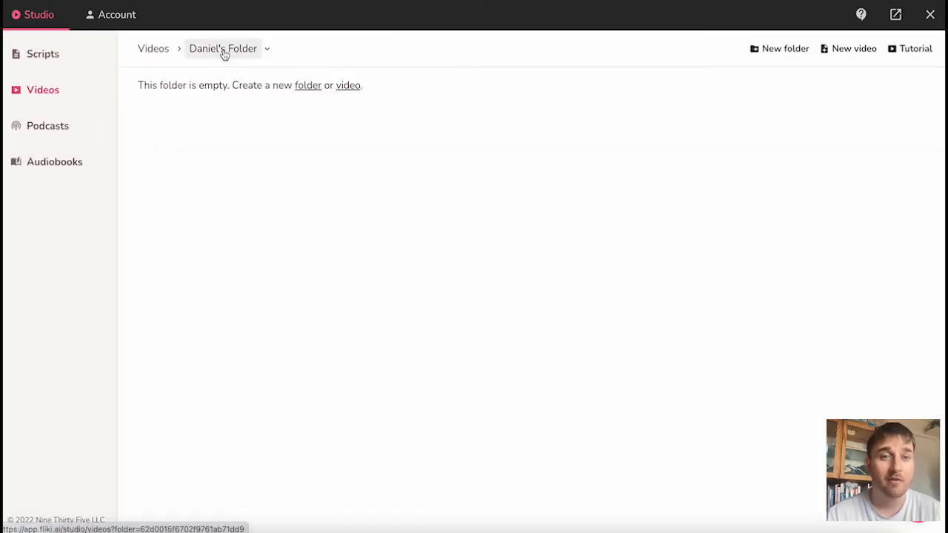
mouse_move(291, 113)
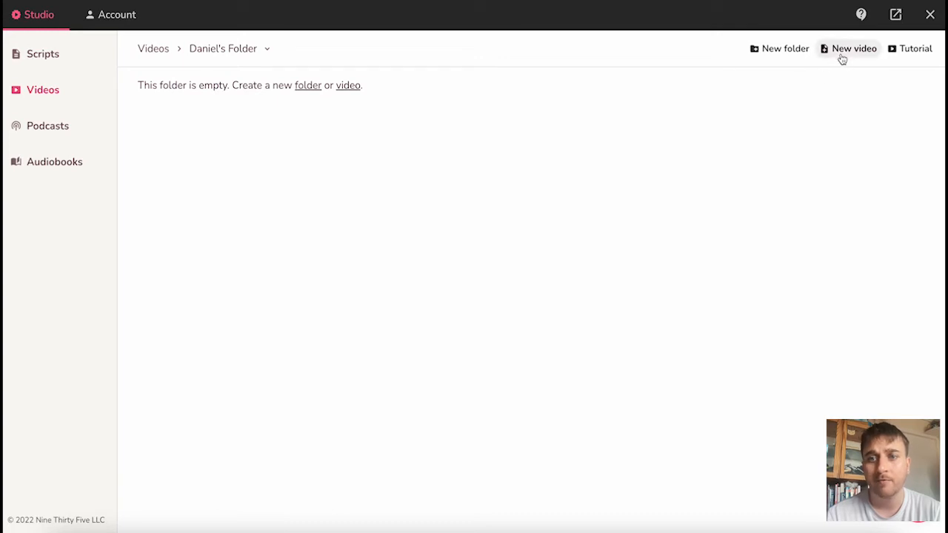
Step: Create the square 'Review' video with large, bottom-placed Podkova subtitles
click(852, 48)
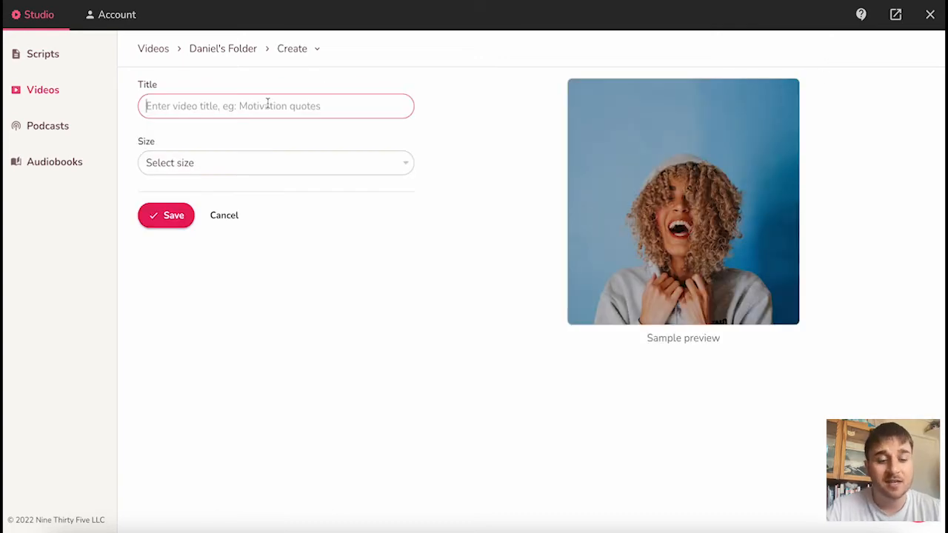
text(R)
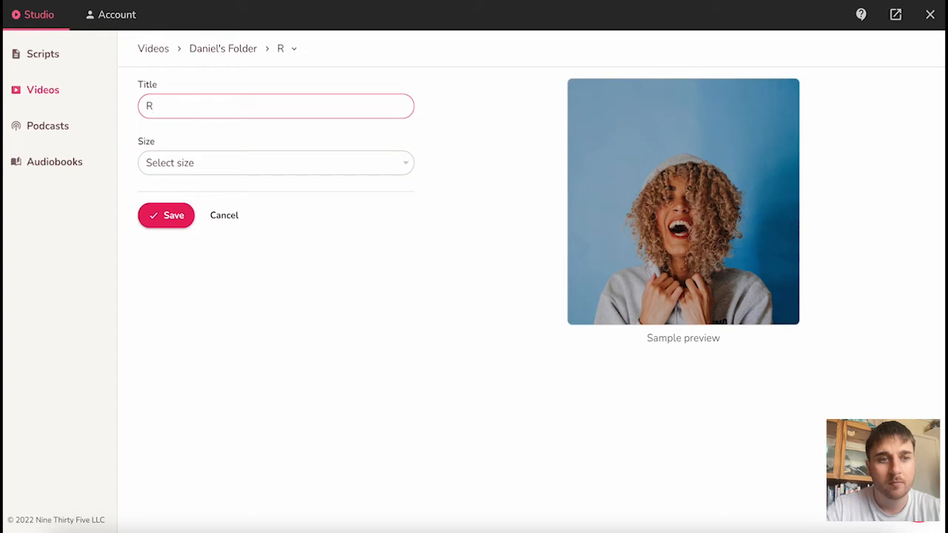
click(275, 162)
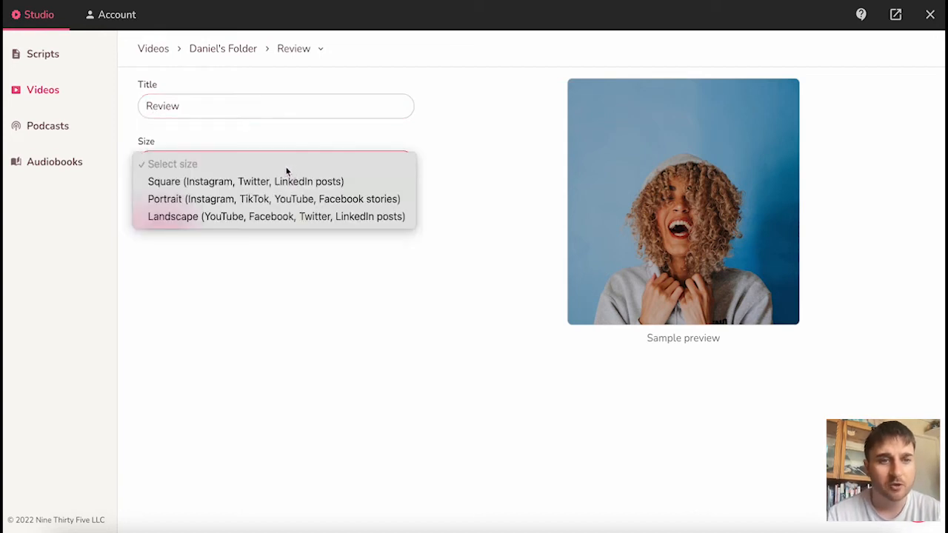
mouse_move(245, 181)
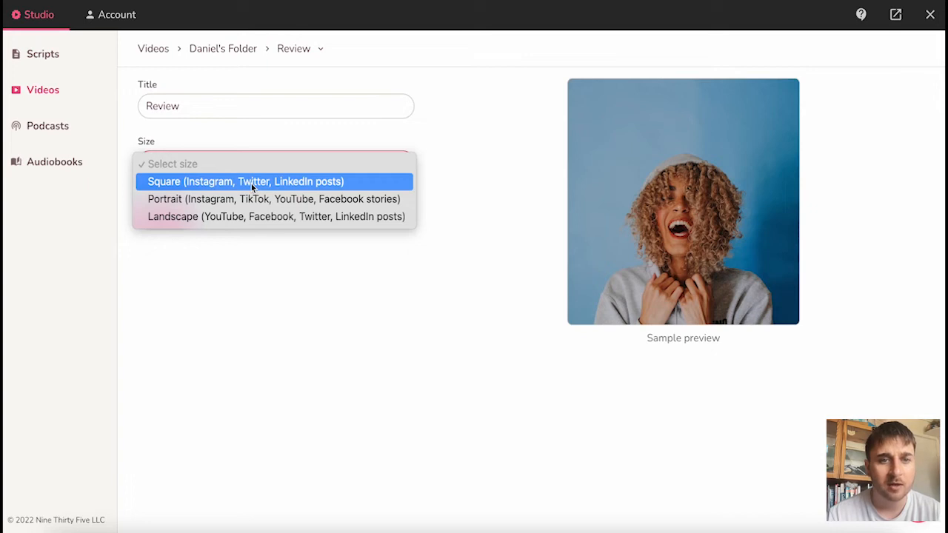
mouse_move(273, 198)
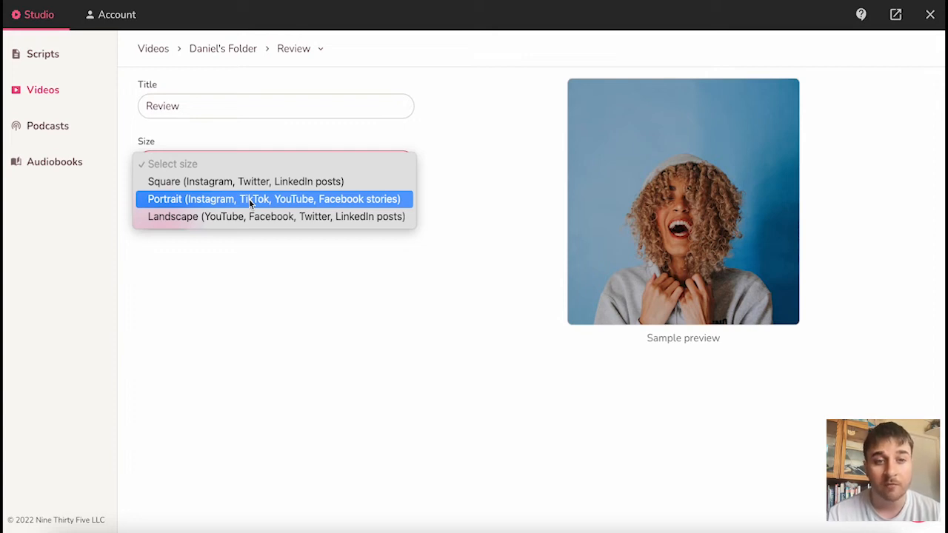
mouse_move(275, 216)
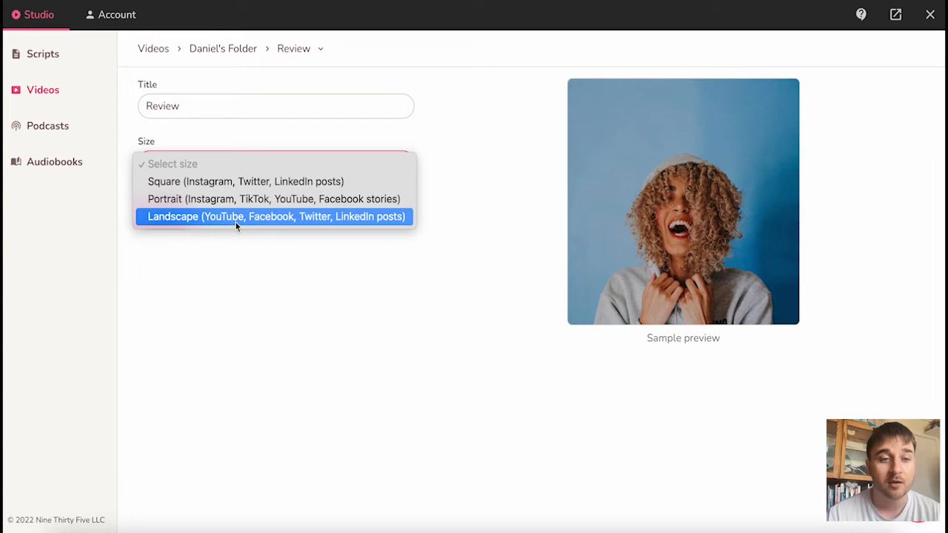
mouse_move(245, 182)
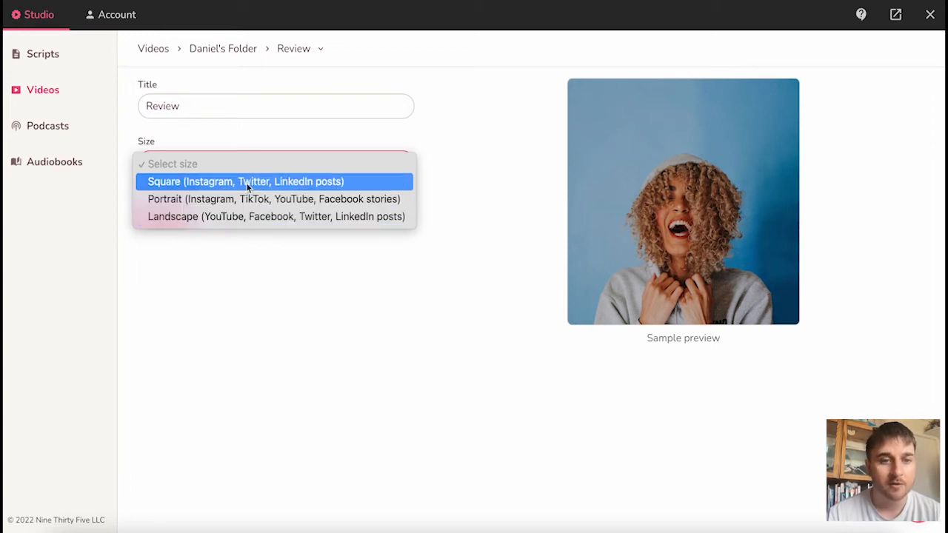
click(245, 181)
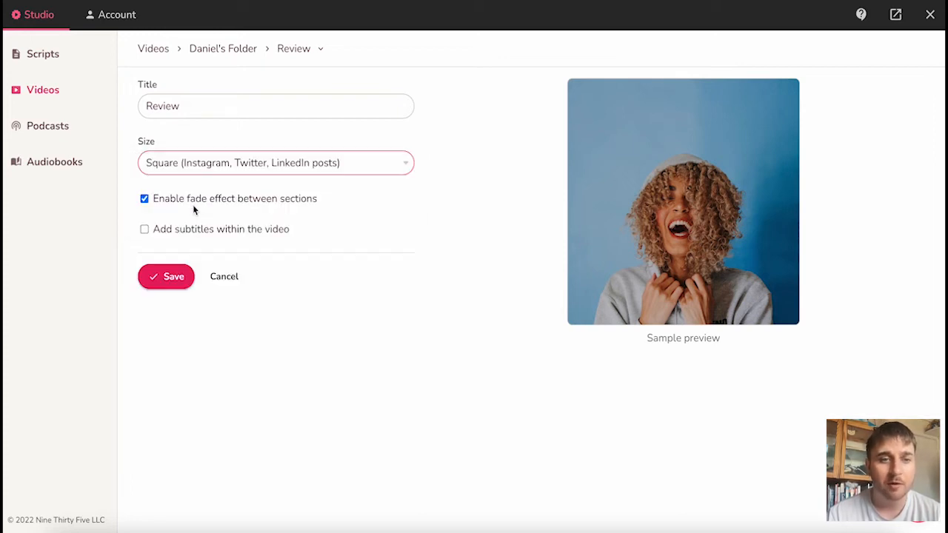
mouse_move(300, 205)
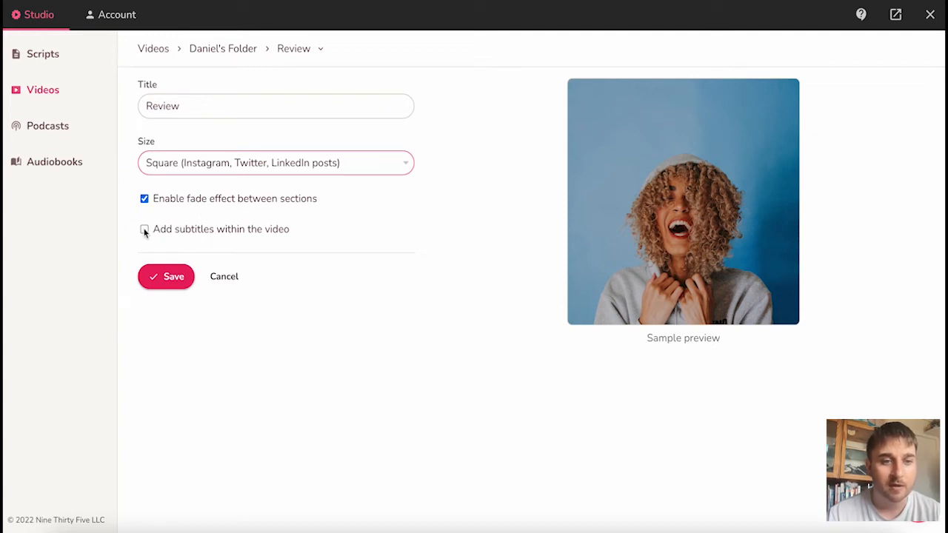
click(144, 229)
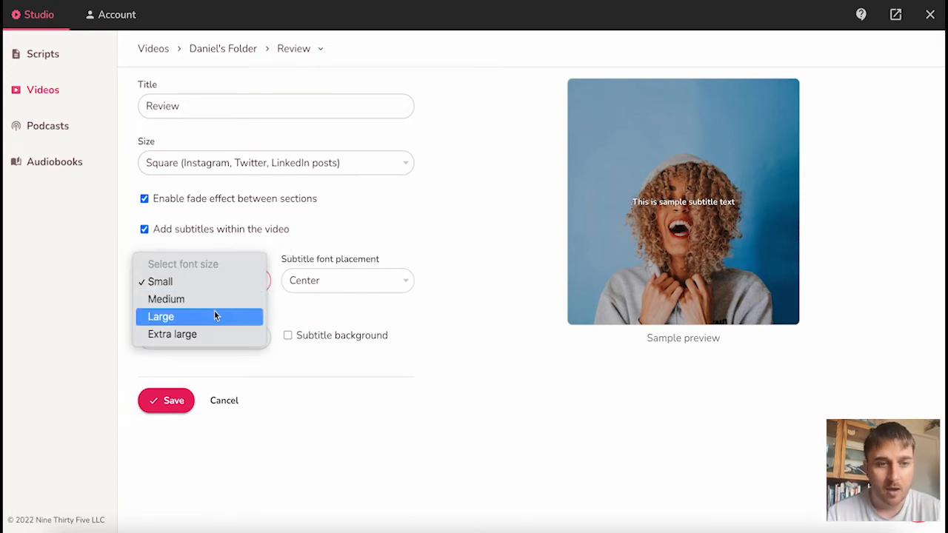
click(160, 316)
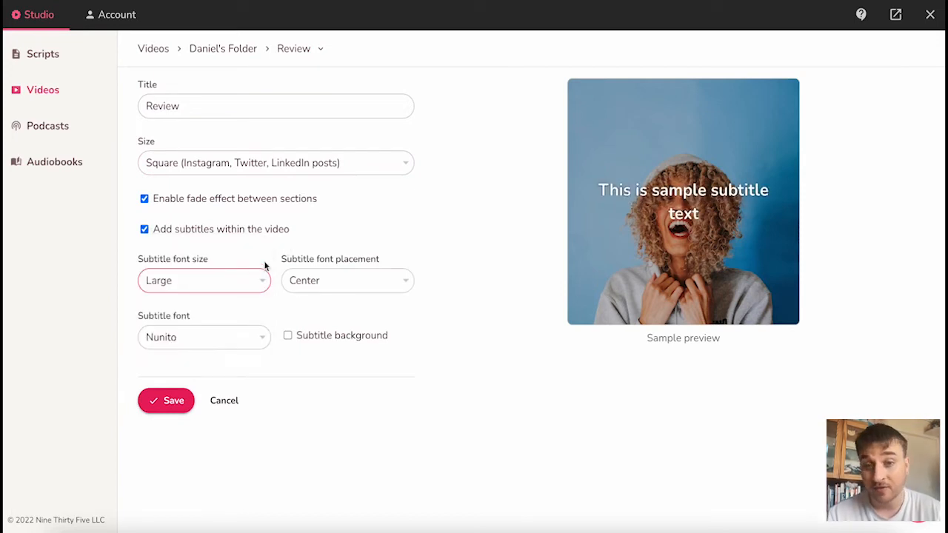
mouse_move(602, 200)
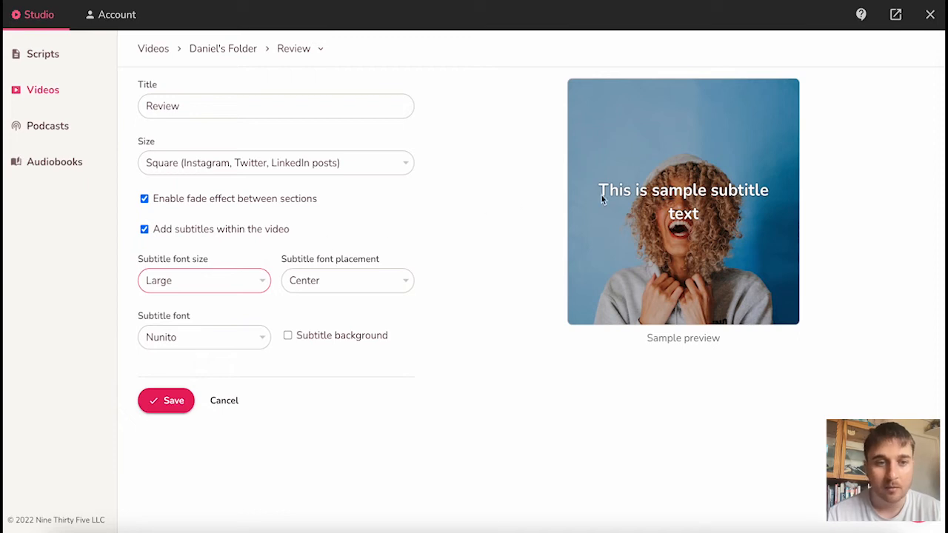
click(203, 337)
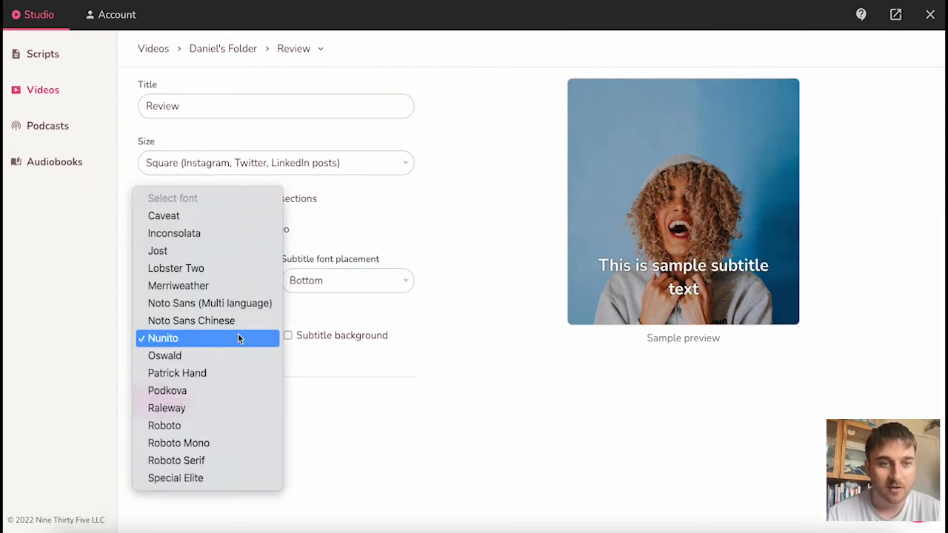
click(167, 391)
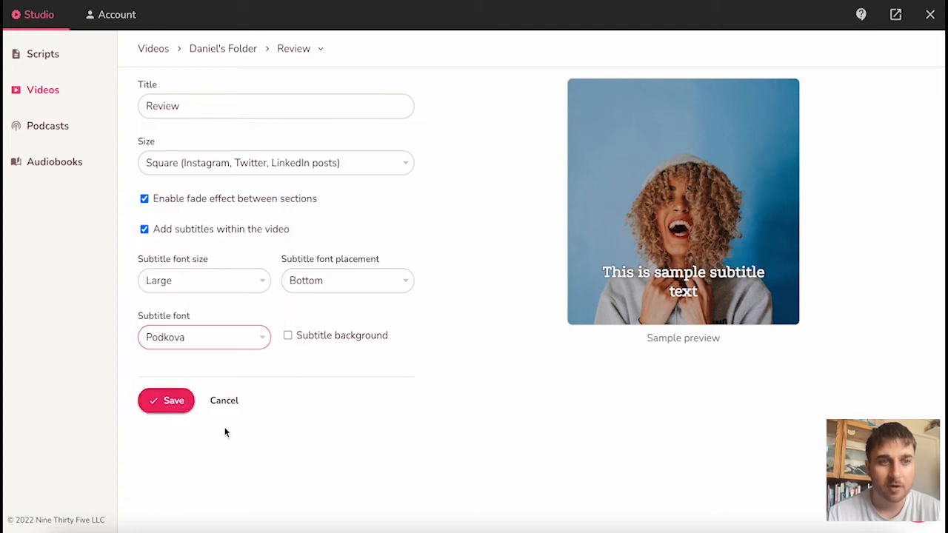
click(166, 399)
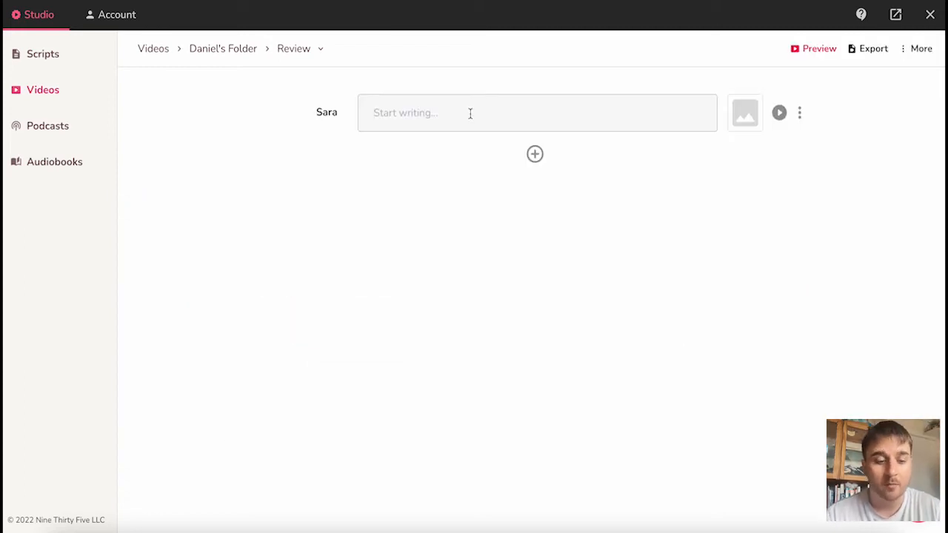
Step: Narrate the first section 'Hello, my name is Daniel' and attach a blue stock video
text(Hello, my name is Daniel)
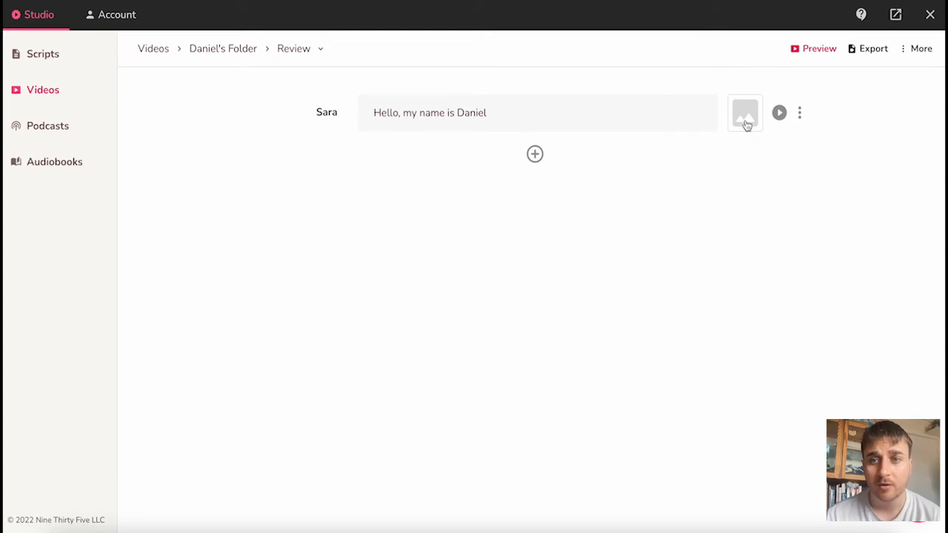
click(745, 112)
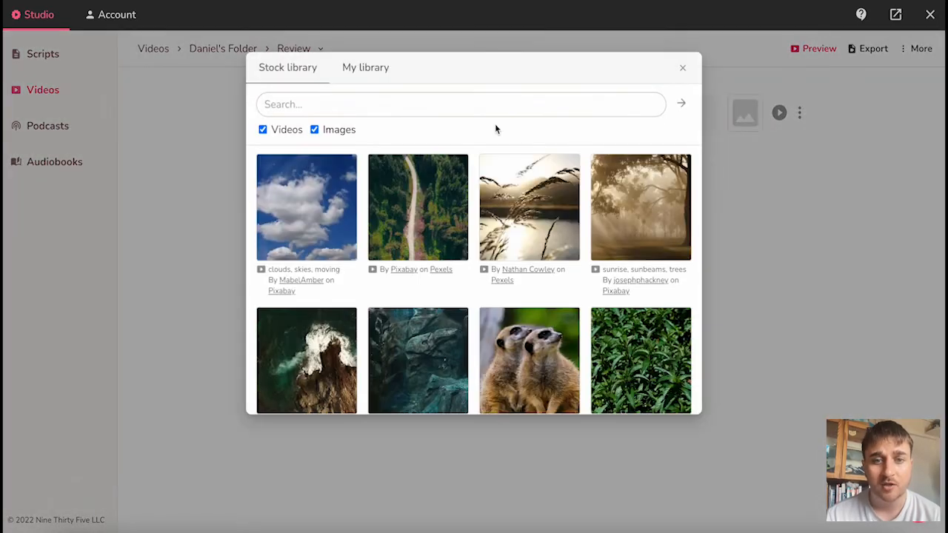
scroll(down, 3)
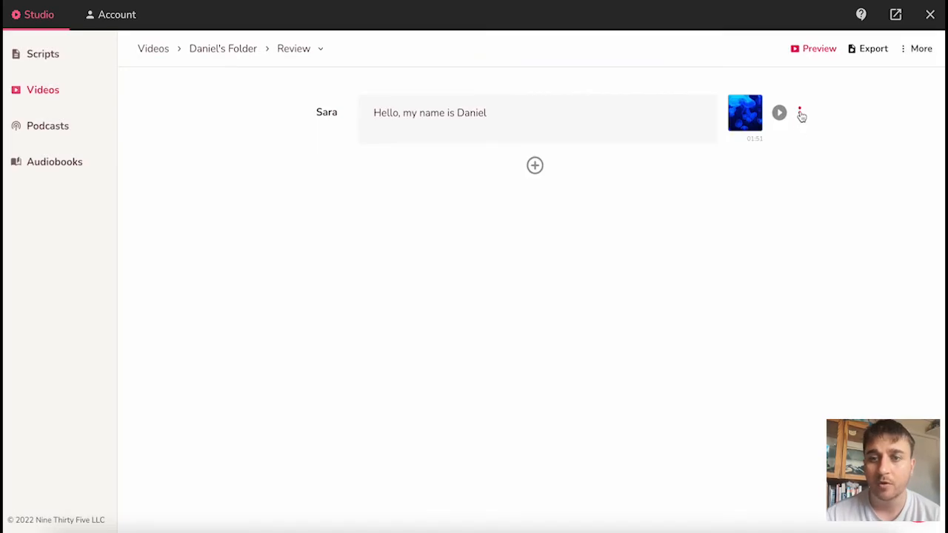
click(800, 112)
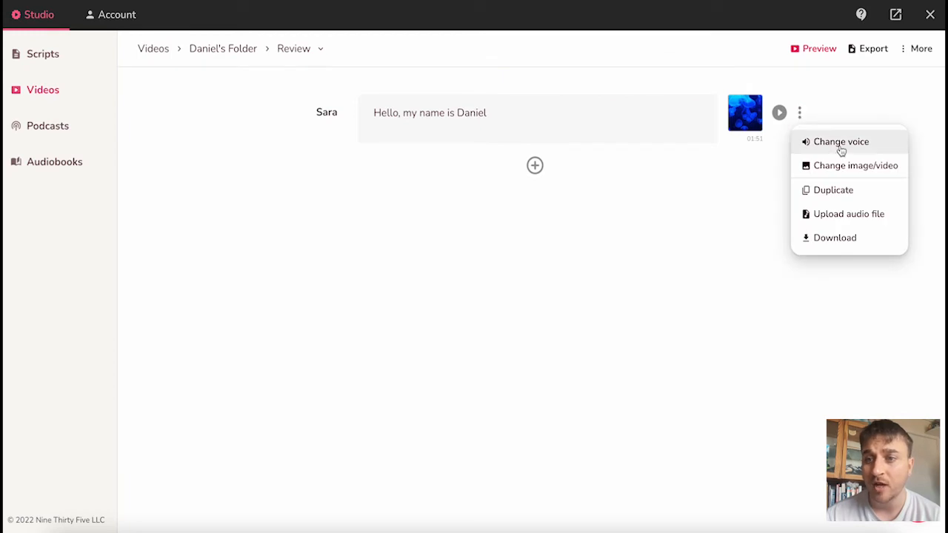
mouse_move(844, 173)
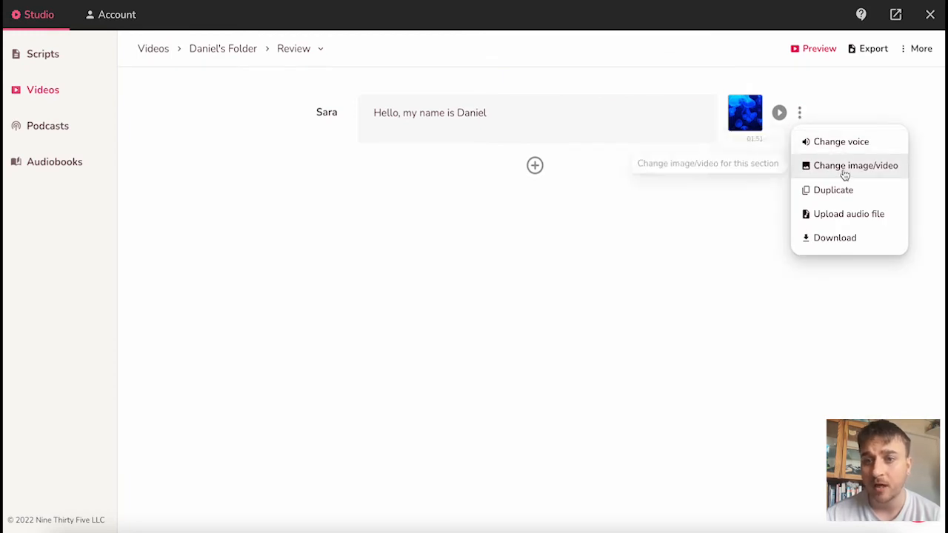
mouse_move(847, 215)
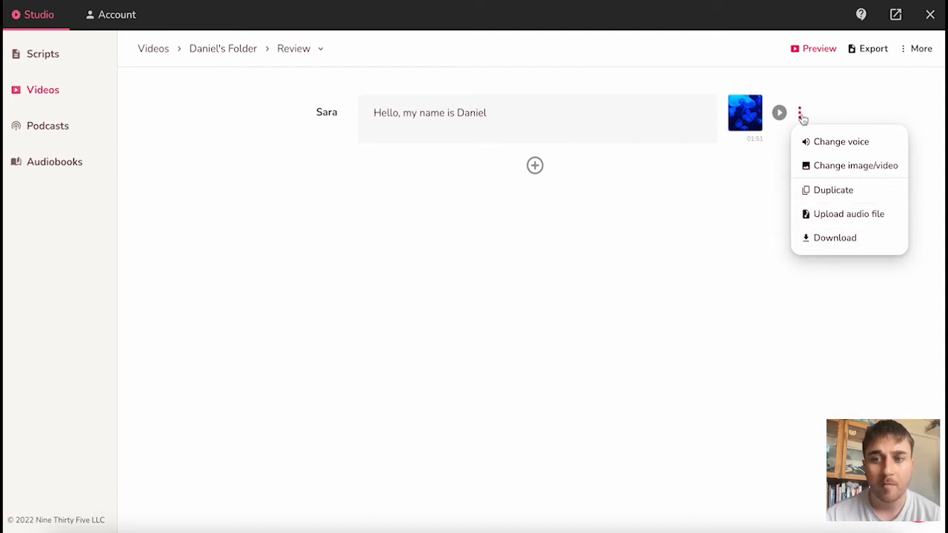
mouse_move(840, 141)
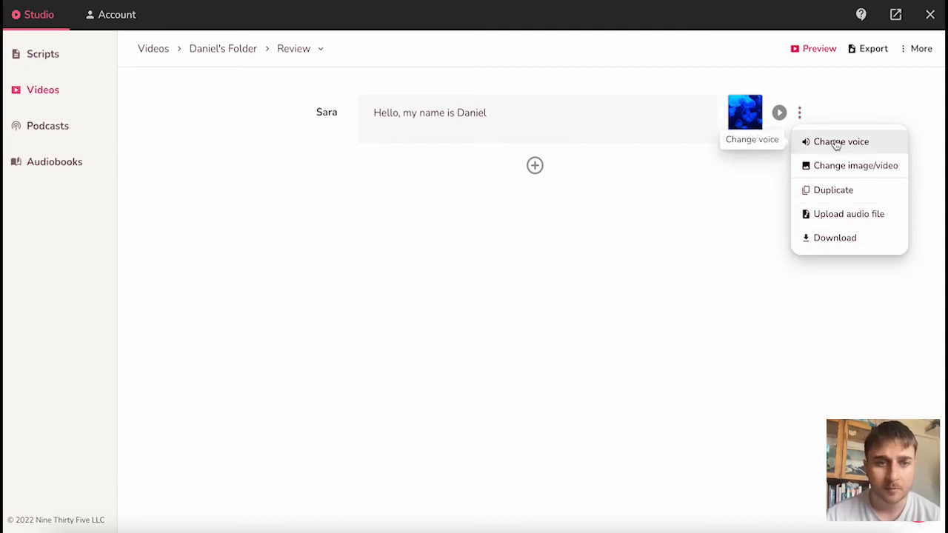
Step: Switch the narrator to Jacob, add a second line 'and this is my fliki review', and preview the video
click(839, 142)
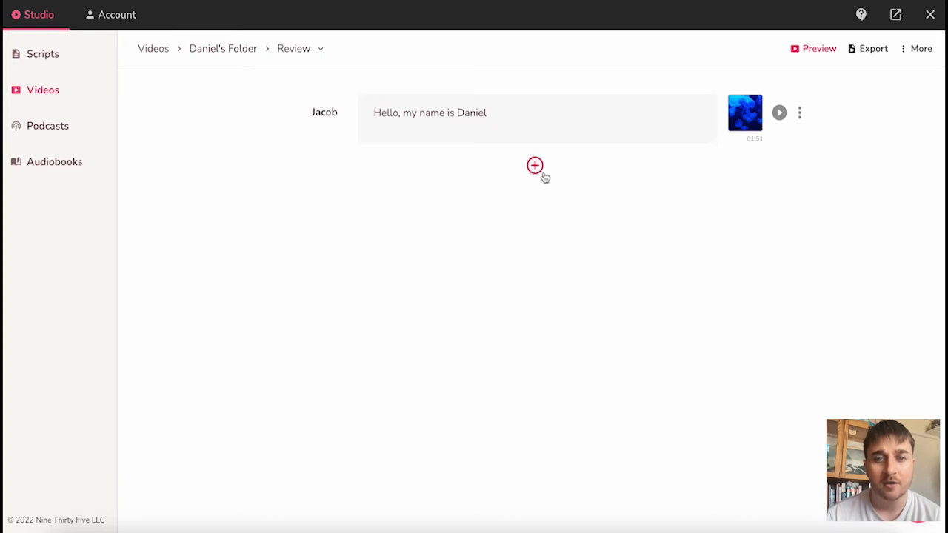
click(535, 165)
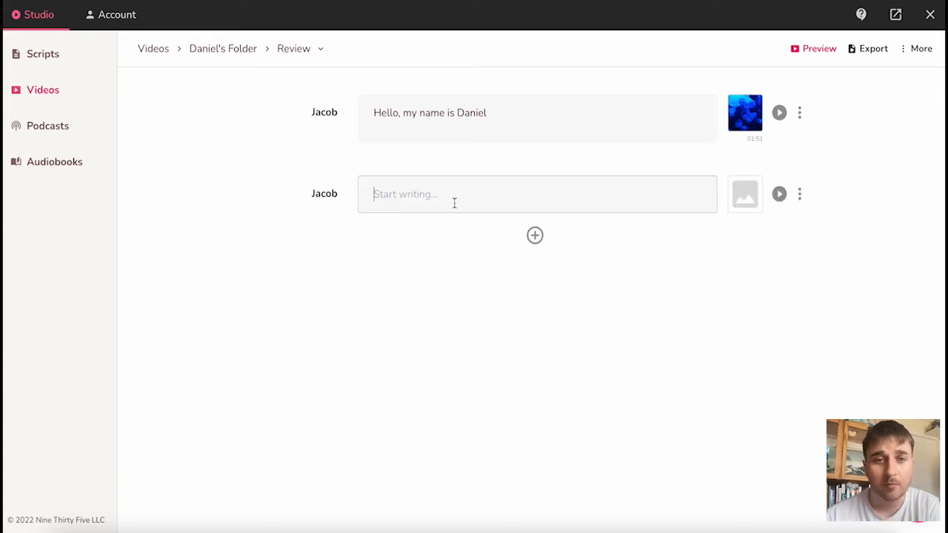
text(and this is my fliki review)
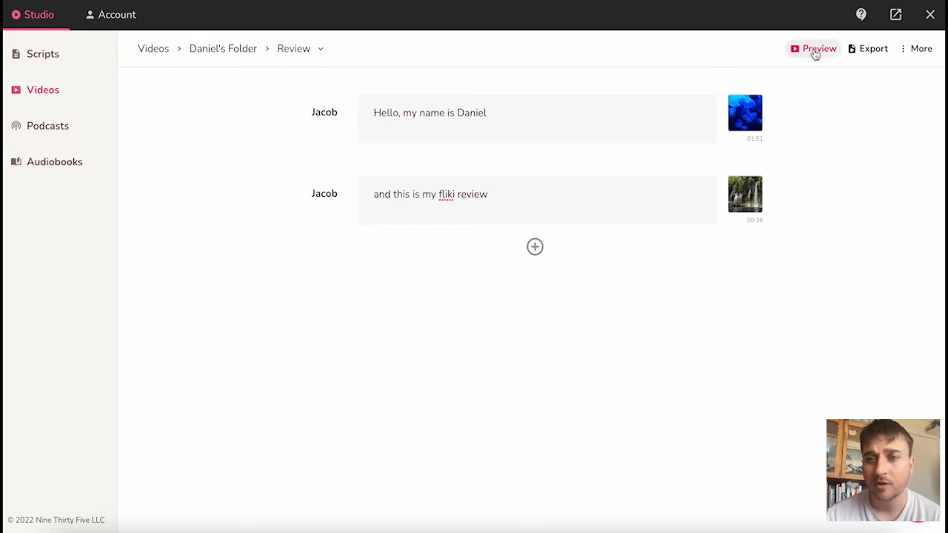
mouse_move(818, 53)
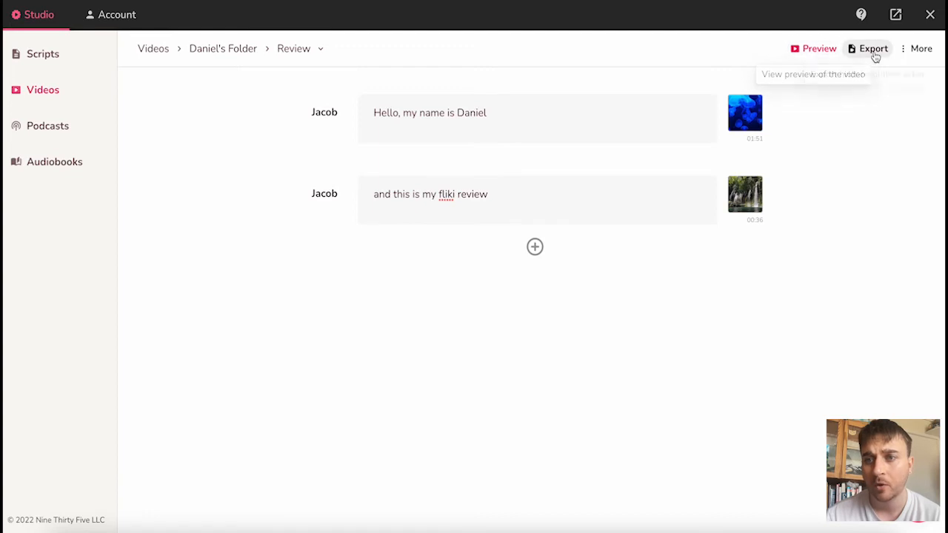
click(921, 48)
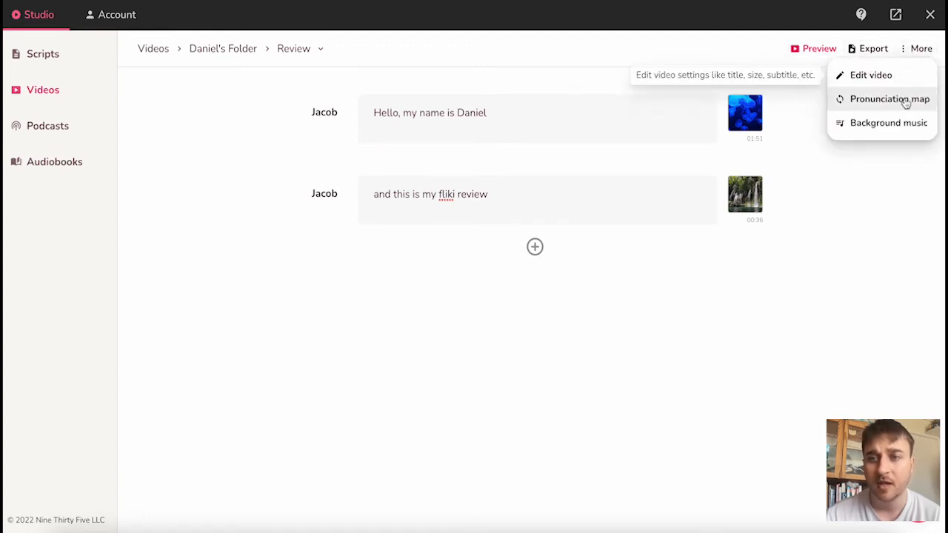
mouse_move(888, 123)
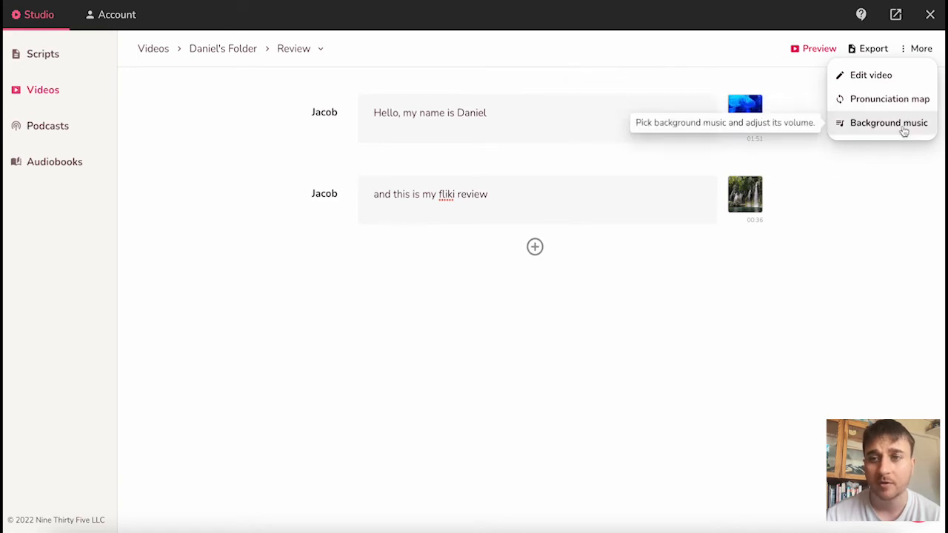
click(812, 48)
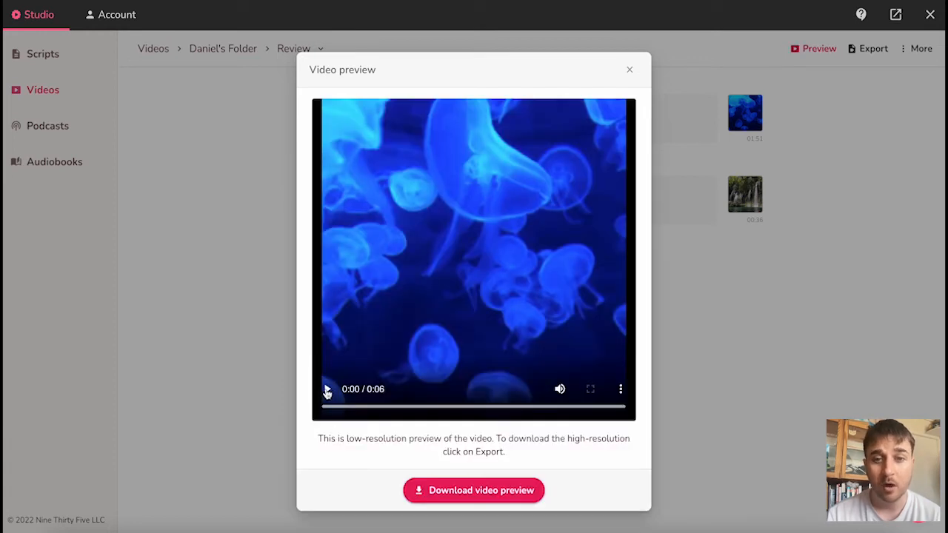
click(327, 388)
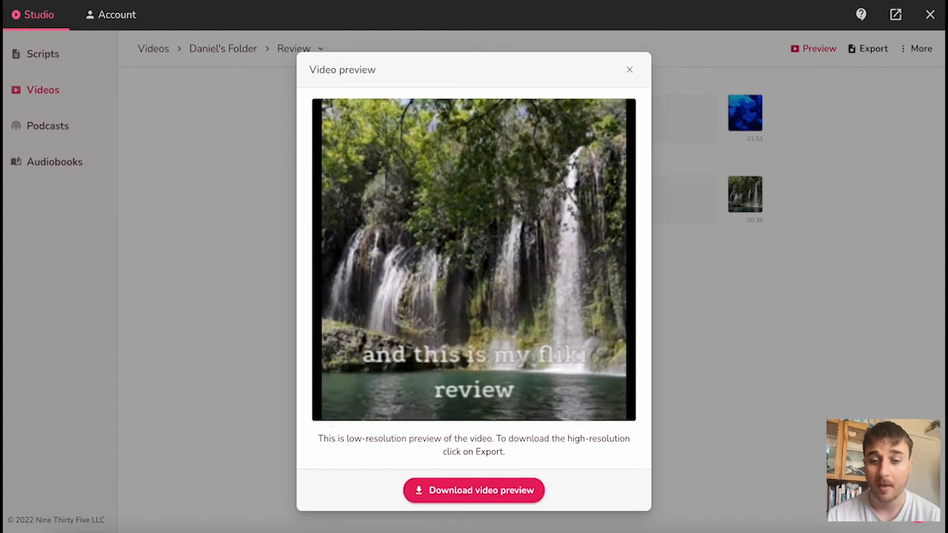
click(629, 70)
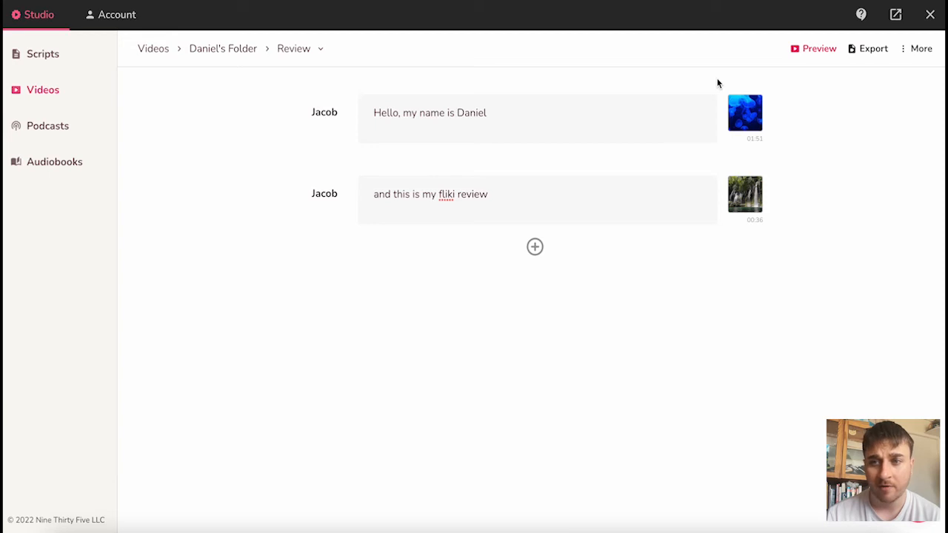
mouse_move(873, 48)
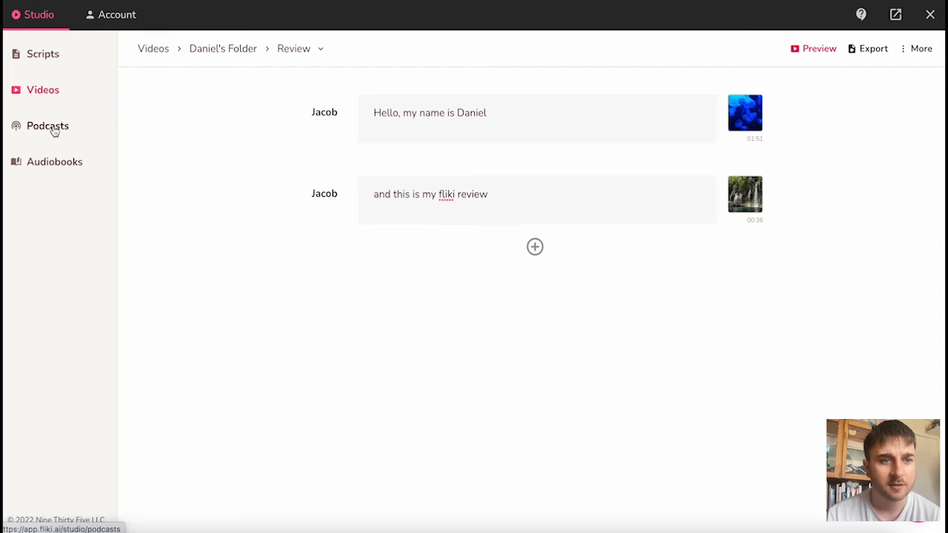
Step: Create the published podcast show 'Daniel's Reviews' in Arts, with a description and snail cover
click(48, 126)
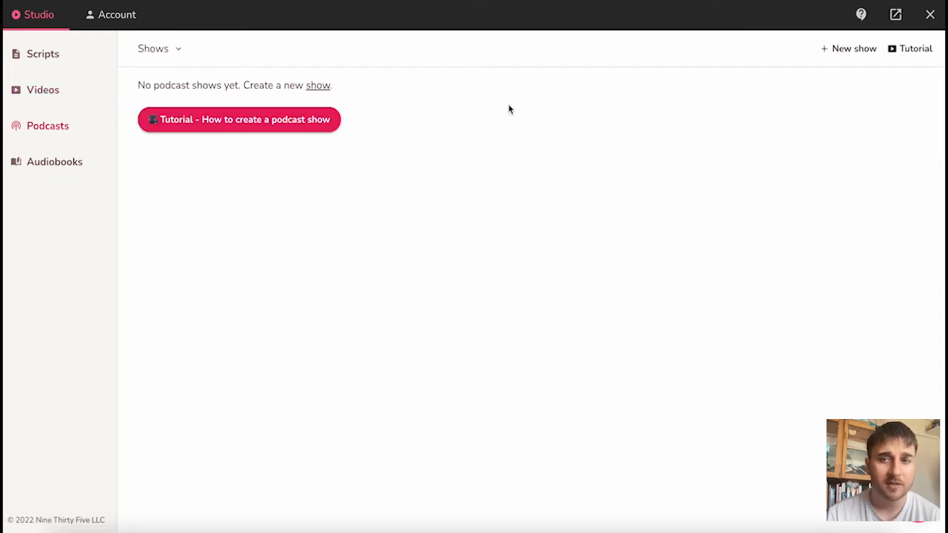
mouse_move(849, 49)
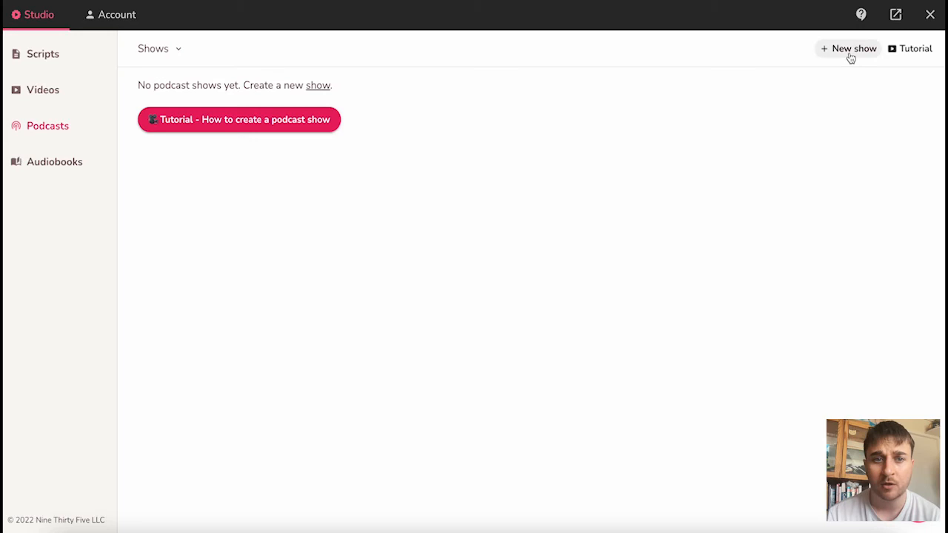
click(847, 48)
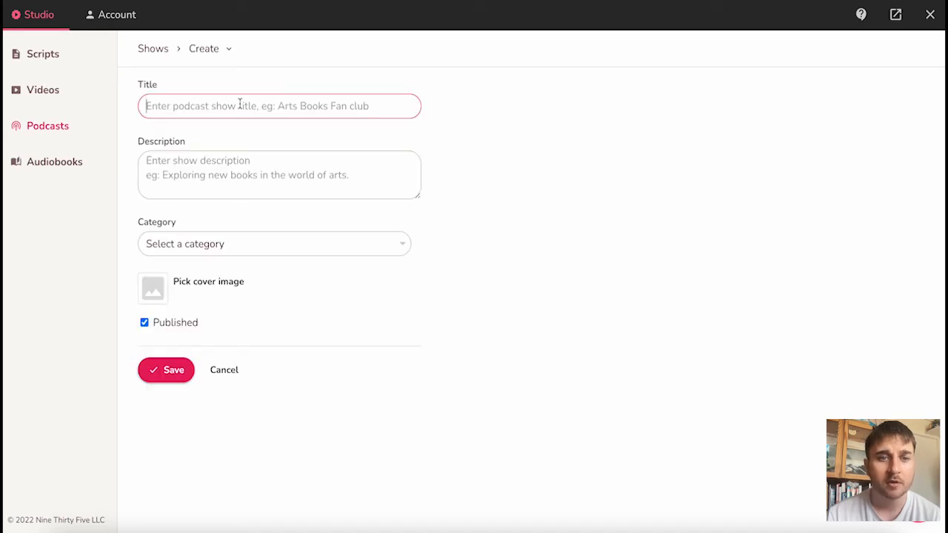
text(I review different websites and softwares)
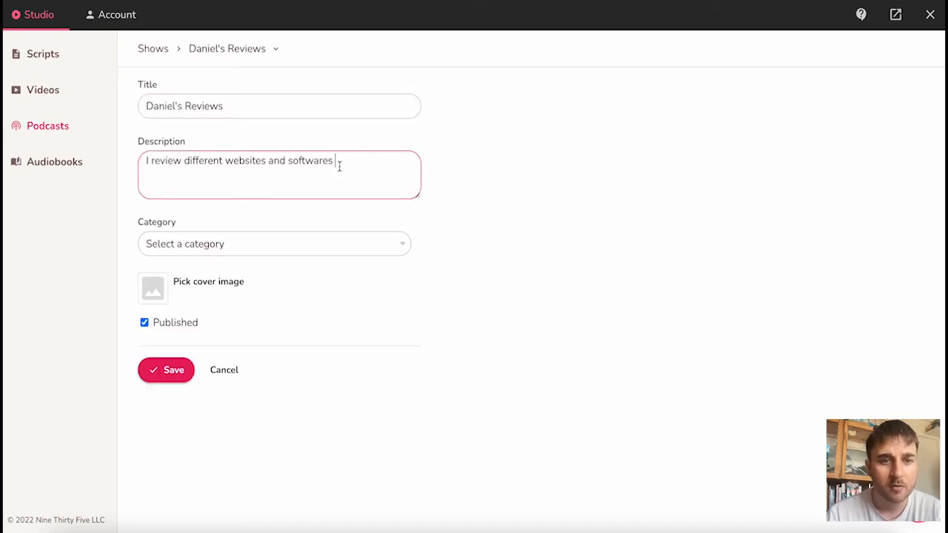
click(274, 243)
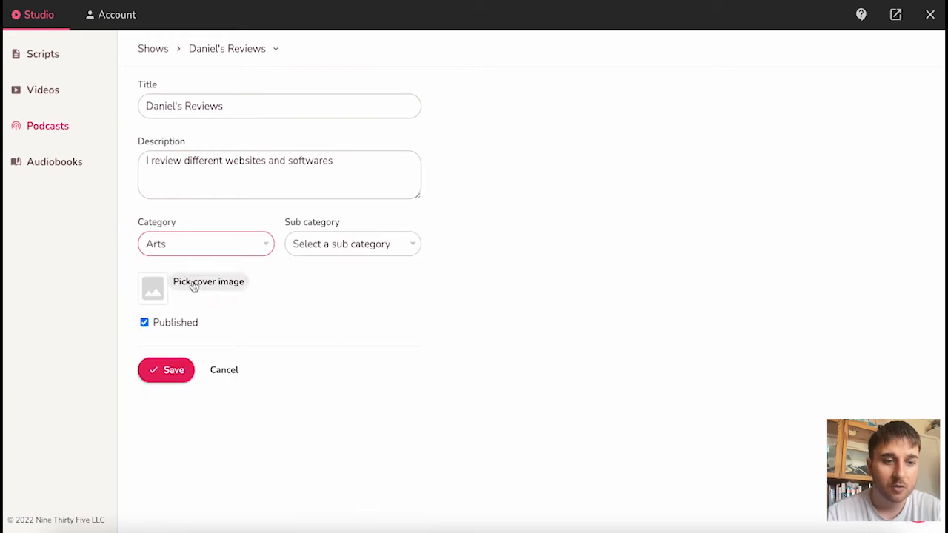
mouse_move(206, 287)
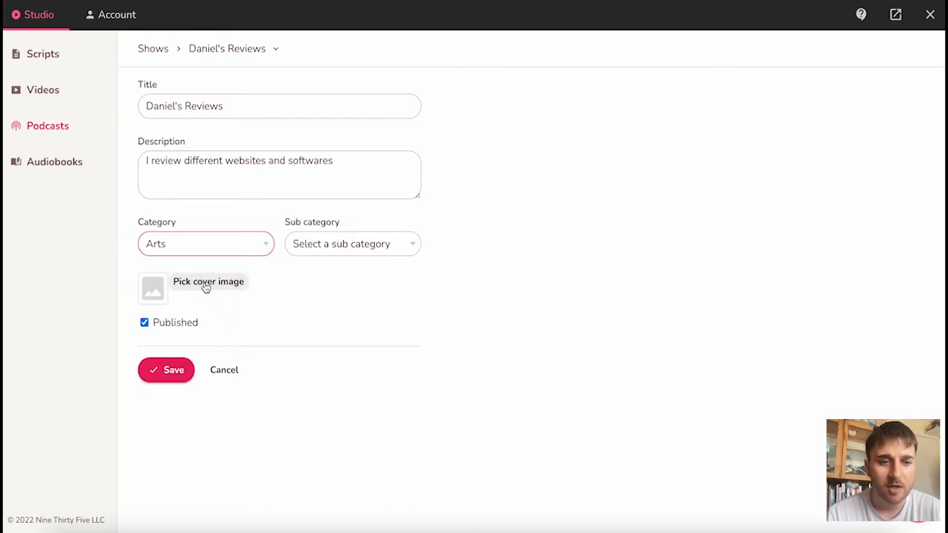
click(144, 322)
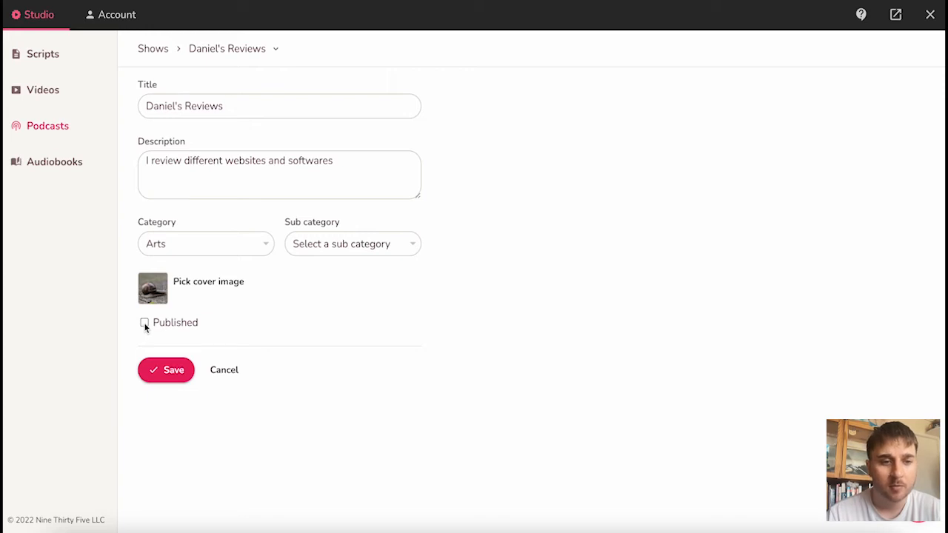
click(145, 322)
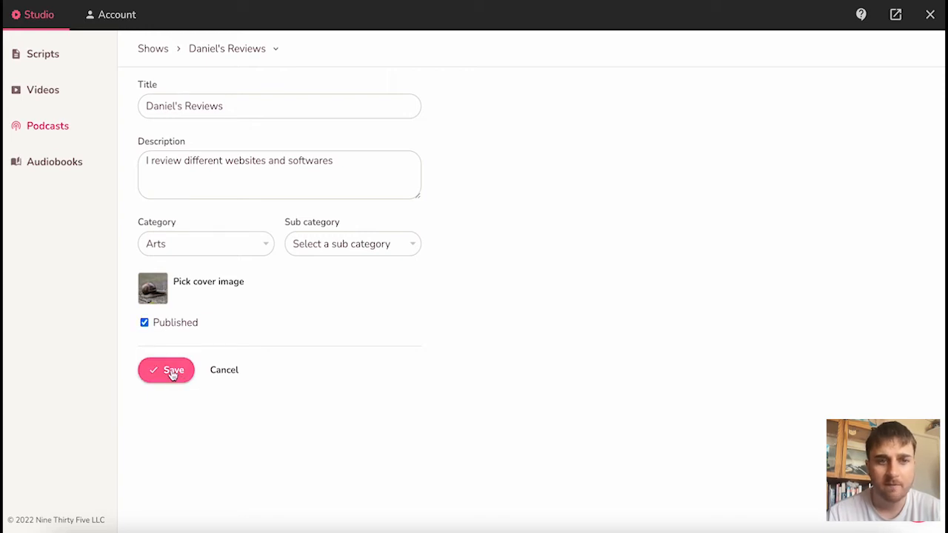
click(166, 370)
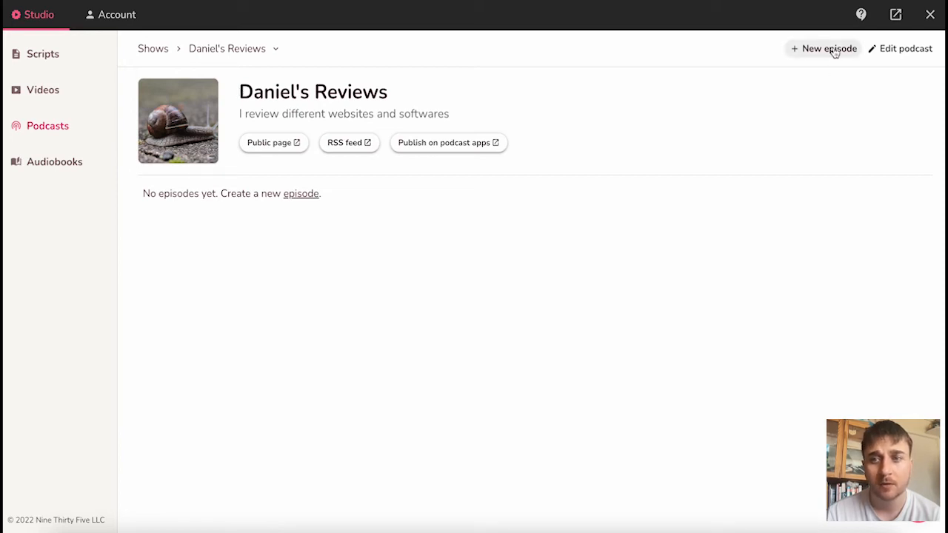
click(823, 48)
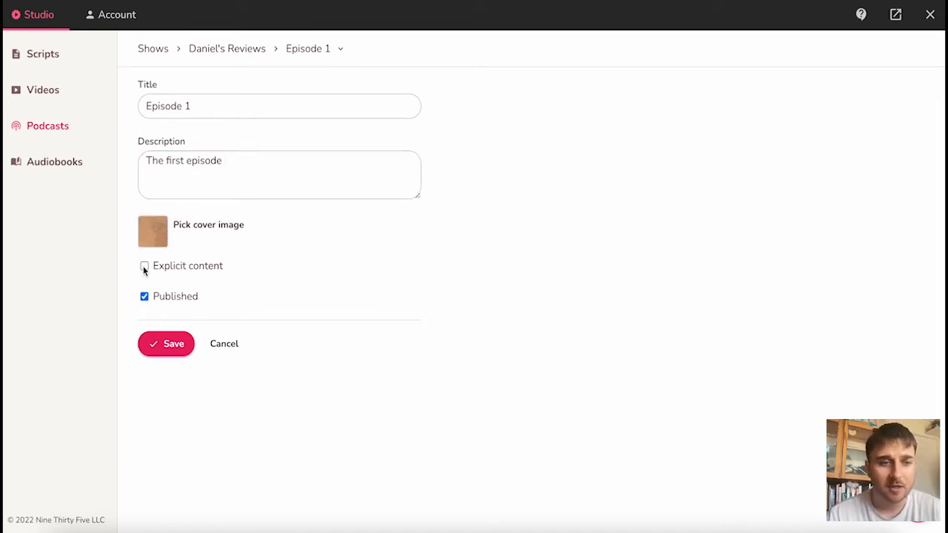
Step: Save Episode 1, then generate and play its line 'Hello, I'm Daniel and welcome to my podcast'
click(166, 343)
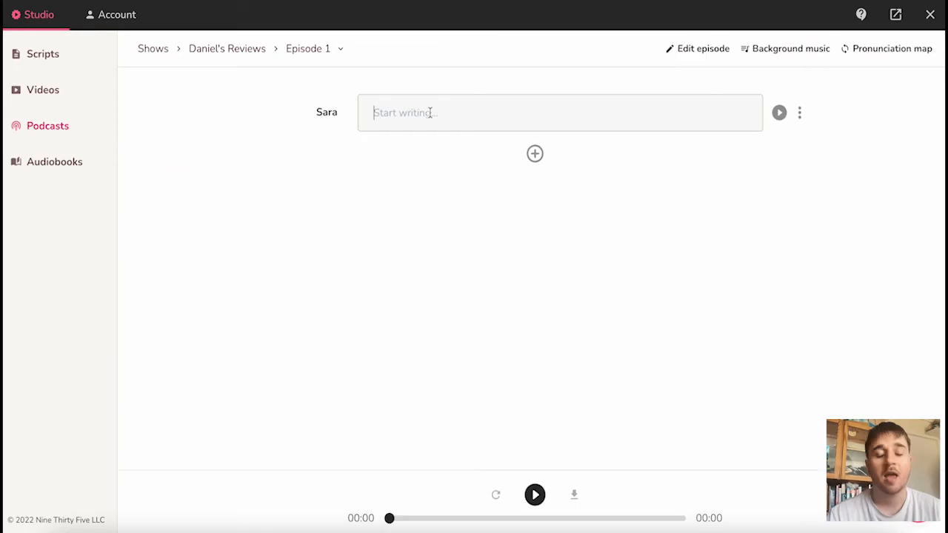
click(799, 113)
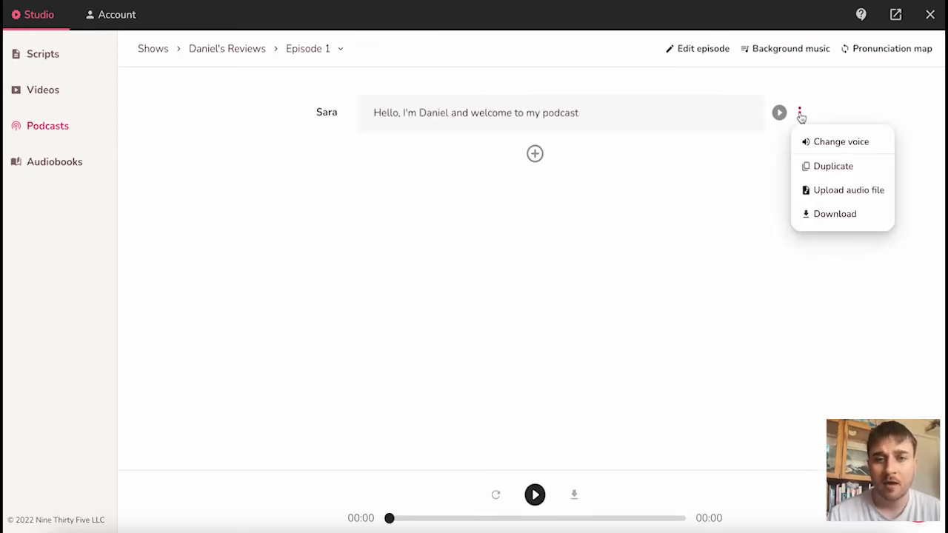
click(535, 153)
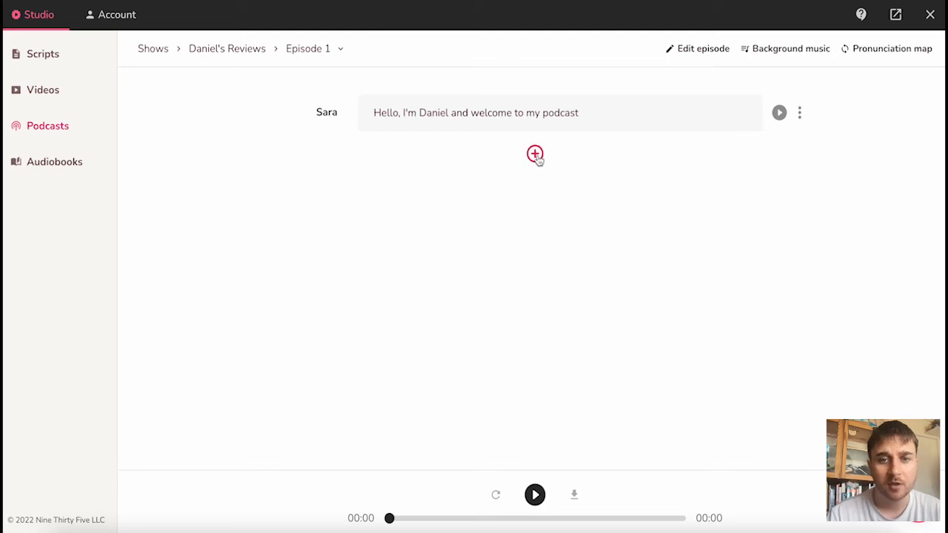
mouse_move(778, 112)
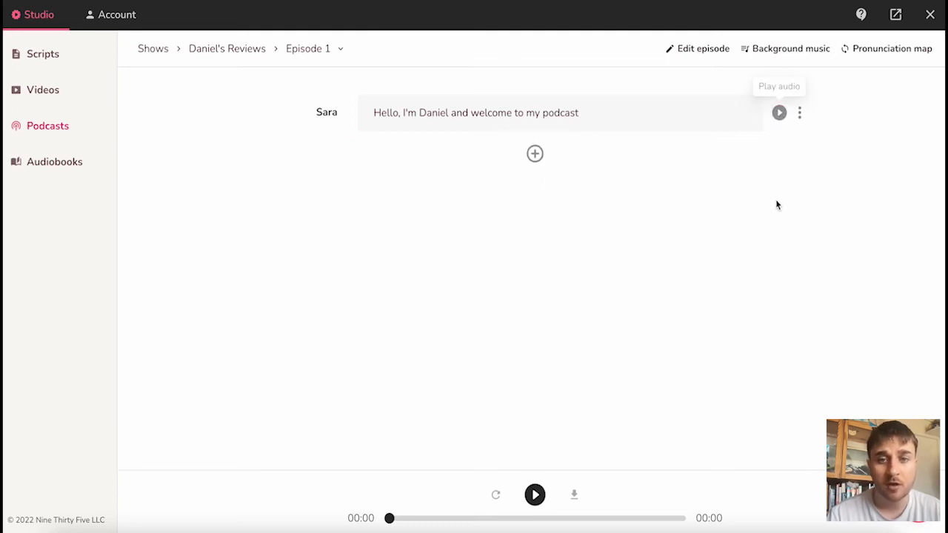
click(778, 112)
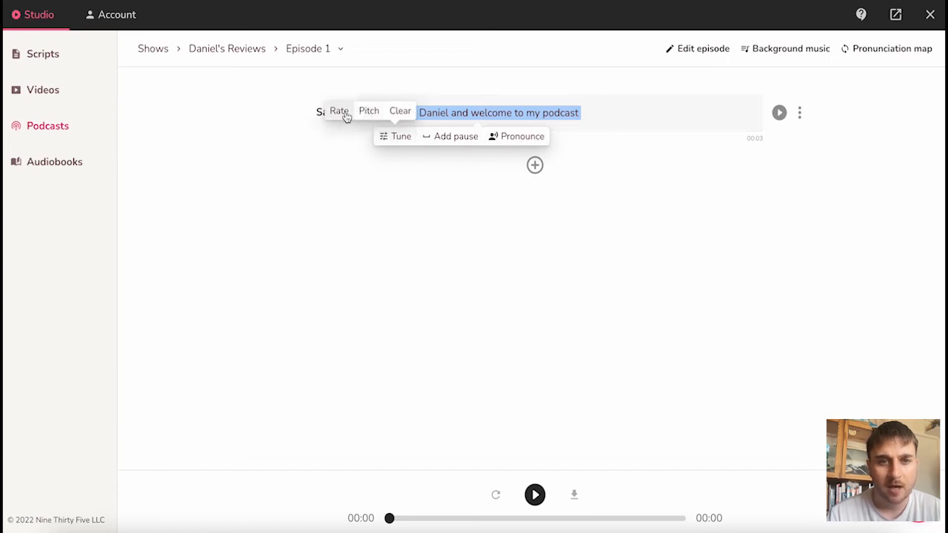
Step: Tune the speaking rate of the opening Sara line so Episode 1 runs about four seconds
click(339, 110)
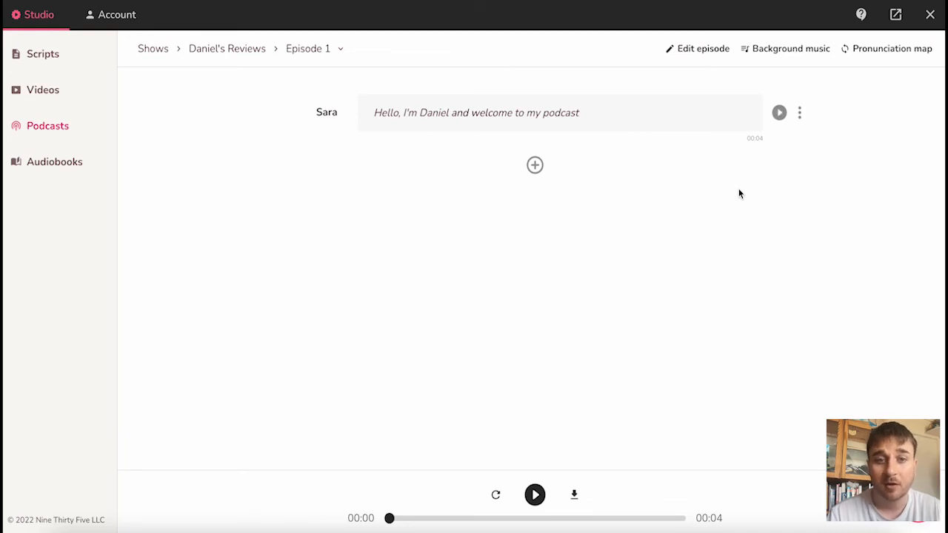
mouse_move(698, 189)
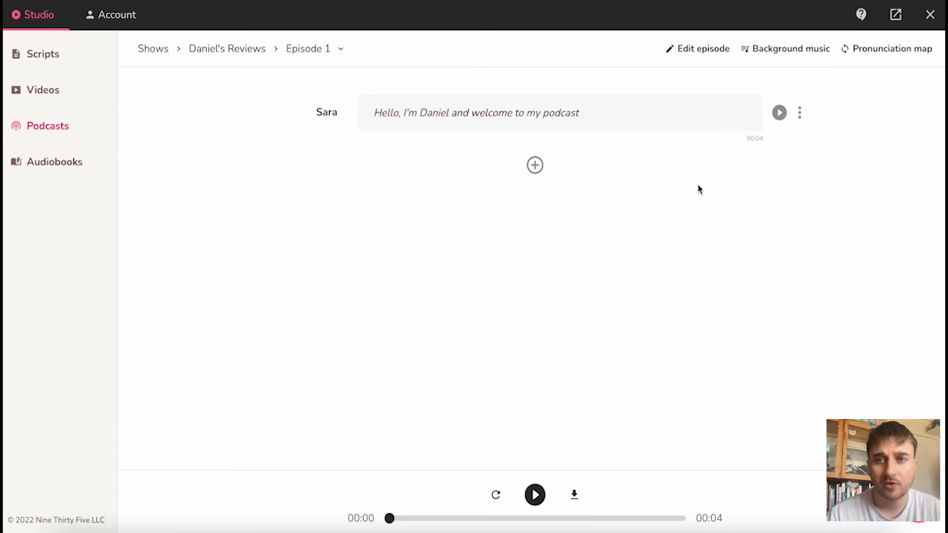
Step: Choose a track from the Stock music library as background, then play Episode 1 to its end
click(790, 48)
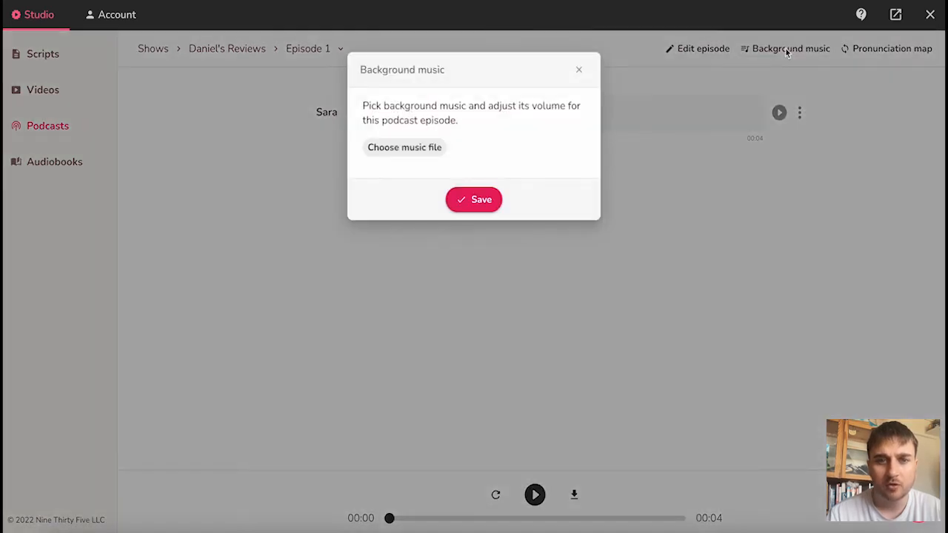
click(404, 147)
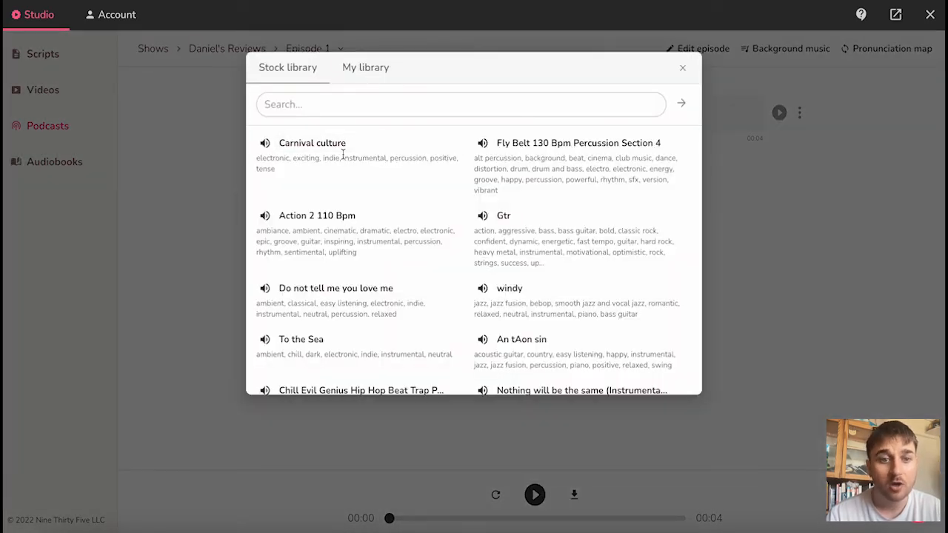
mouse_move(321, 219)
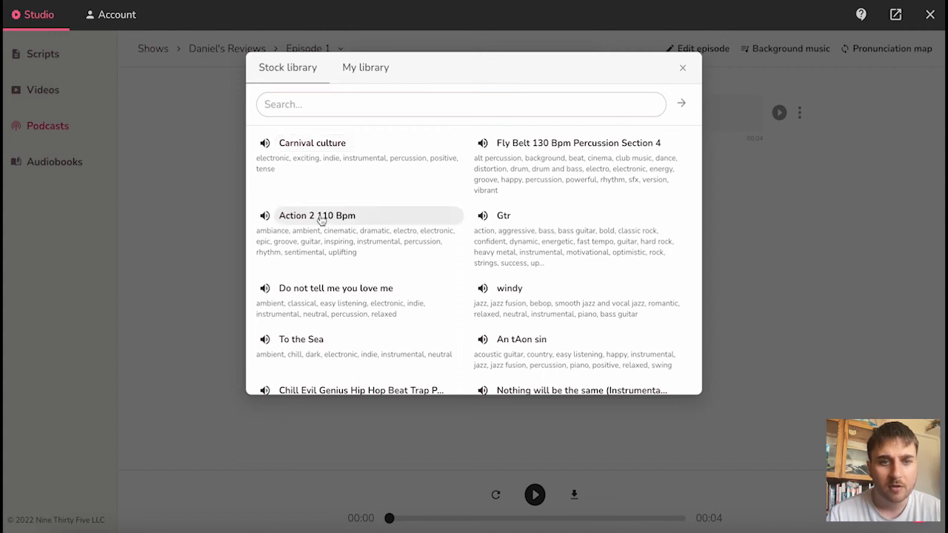
click(682, 68)
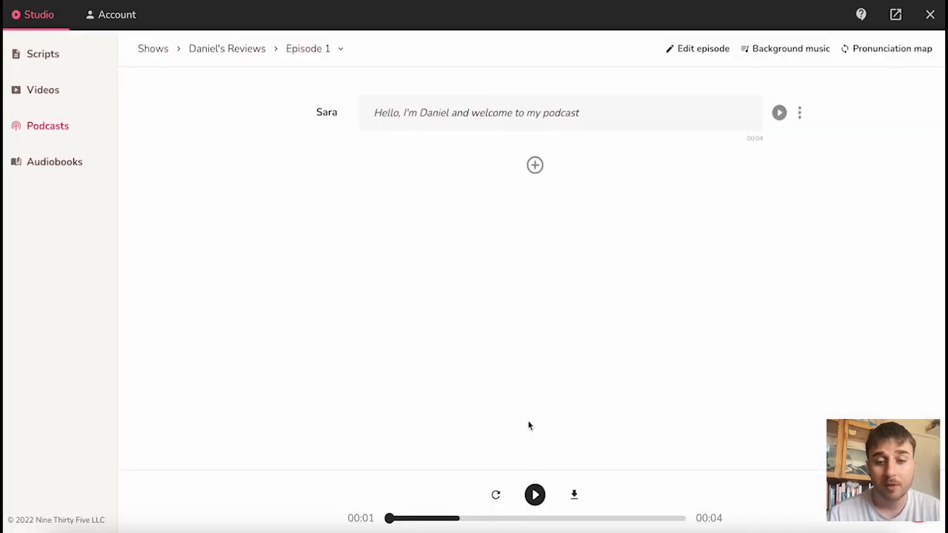
click(535, 494)
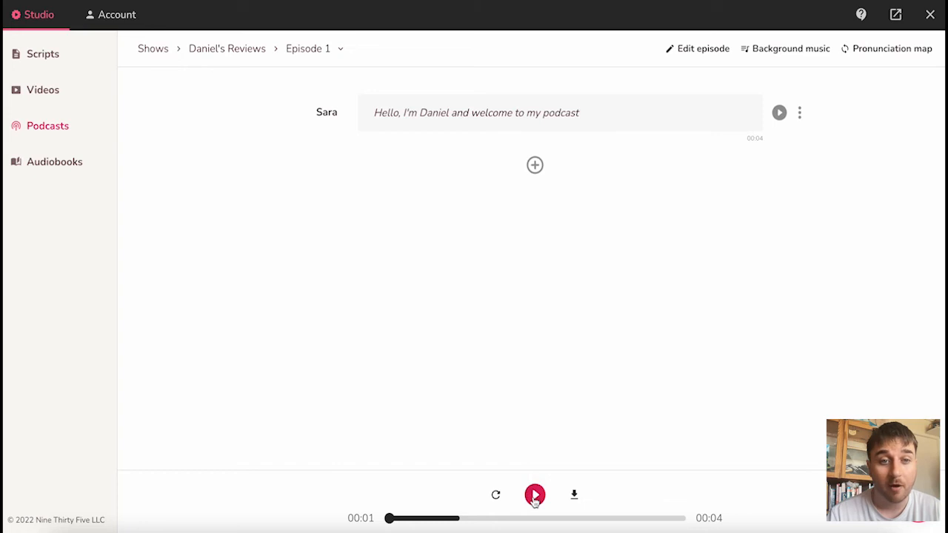
mouse_move(535, 494)
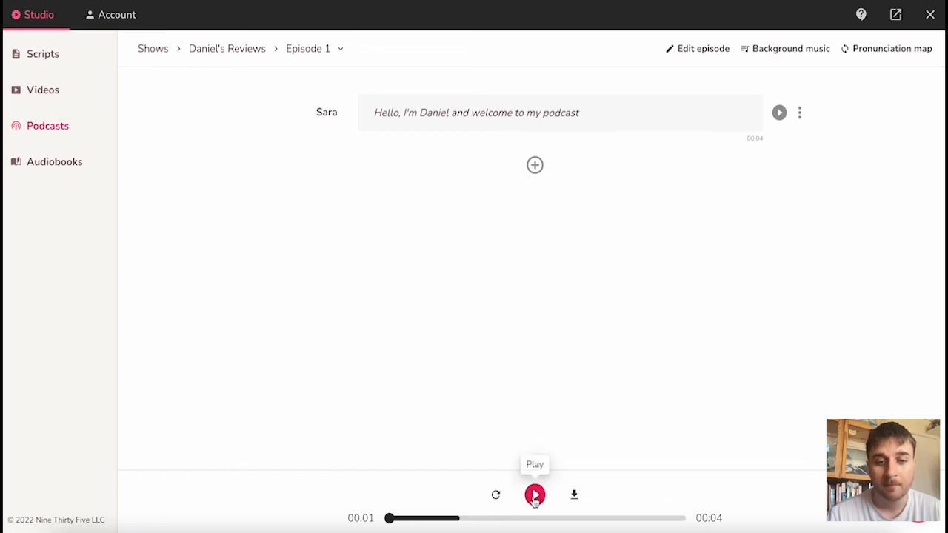
click(534, 495)
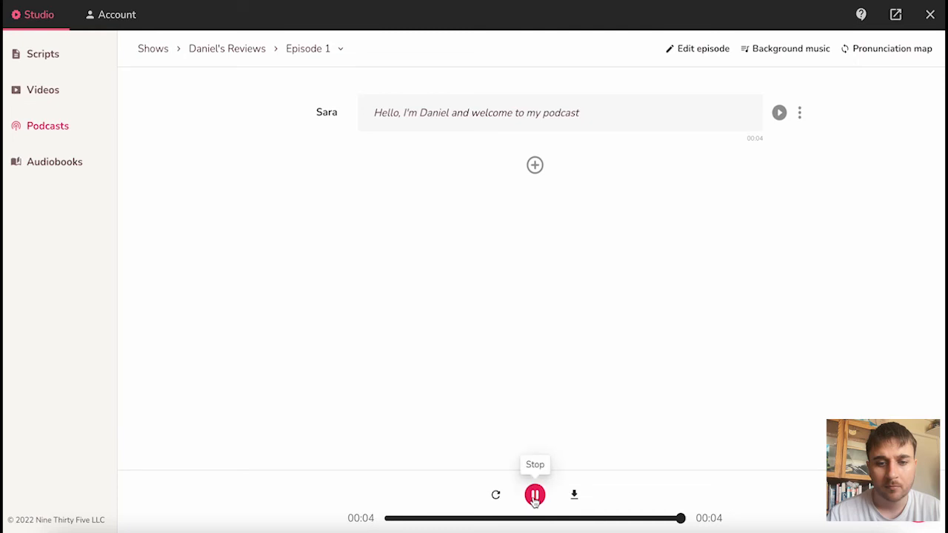
Step: Stop playback and save a new published audiobook, Daniel's Book by Danny Seymour, with a dog cover
click(534, 495)
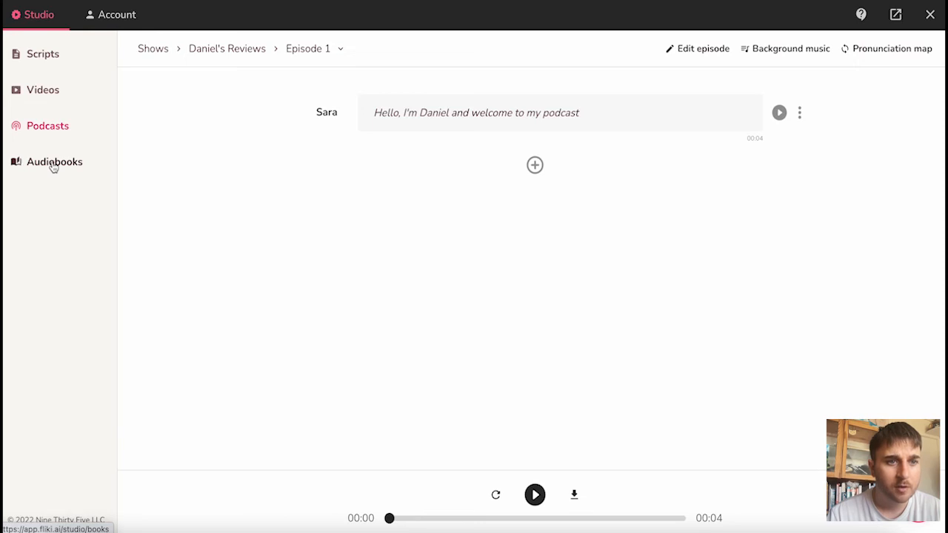
click(54, 162)
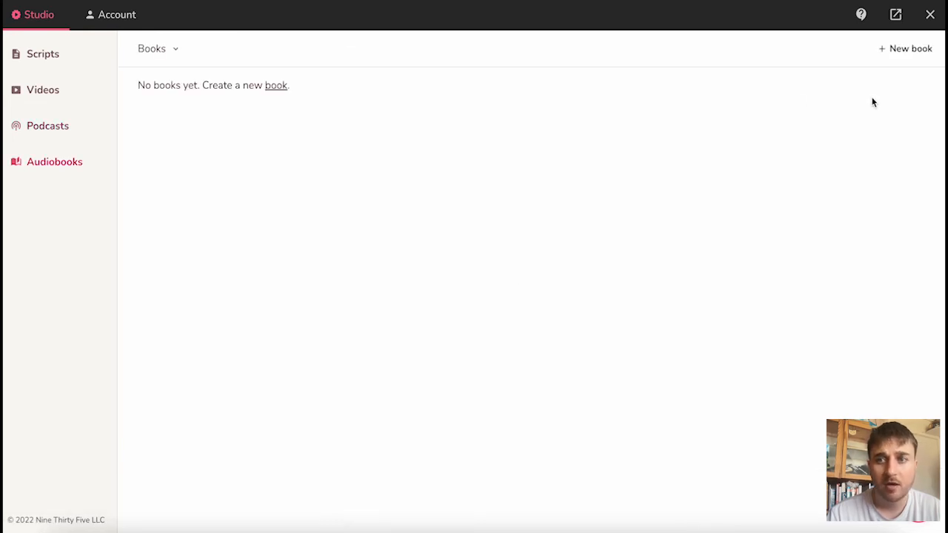
click(275, 85)
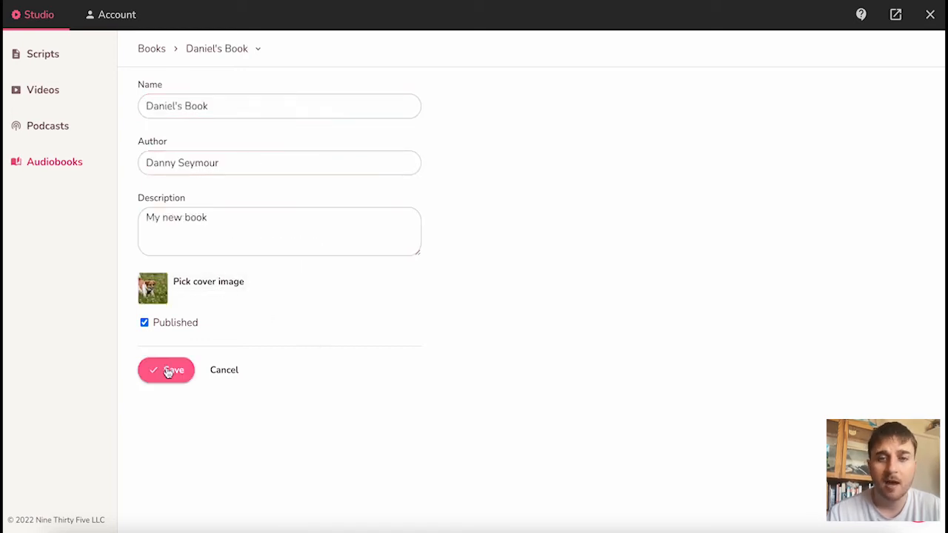
click(165, 369)
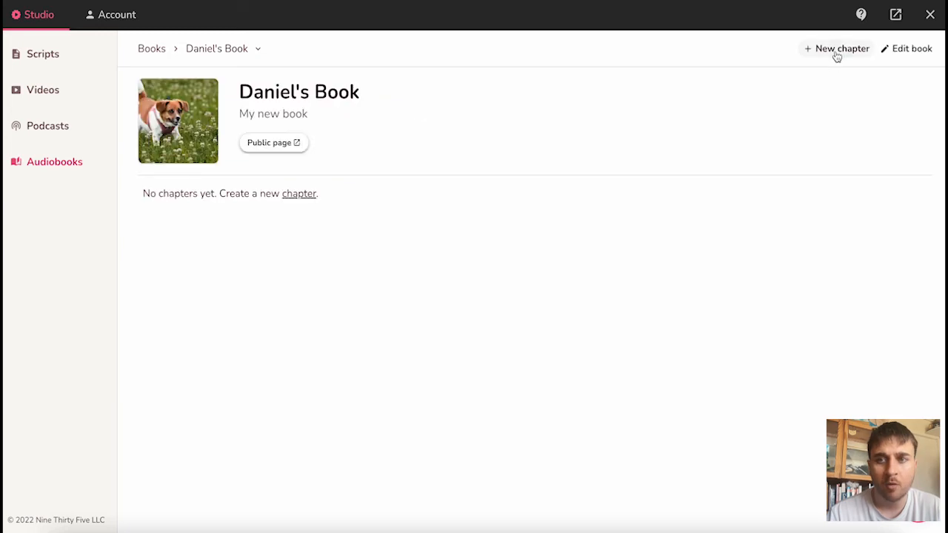
Step: Add Chapter 1 with the Sara line 'Welcome to my book' and generate its audio
click(835, 48)
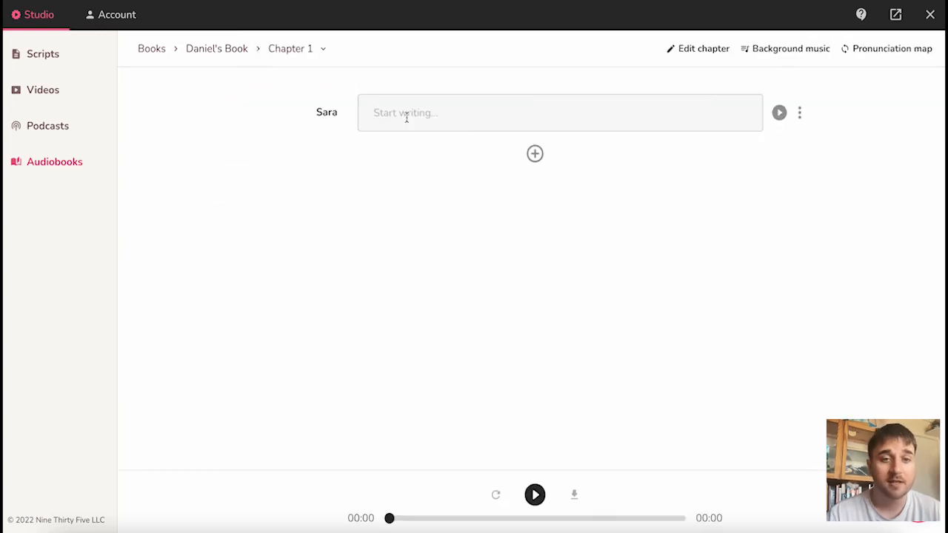
text(Welcome to my book)
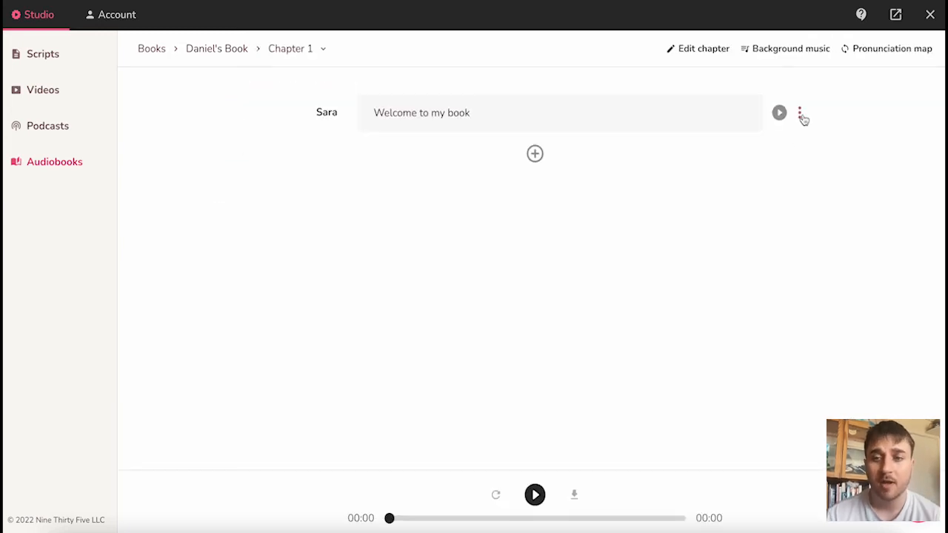
mouse_move(572, 176)
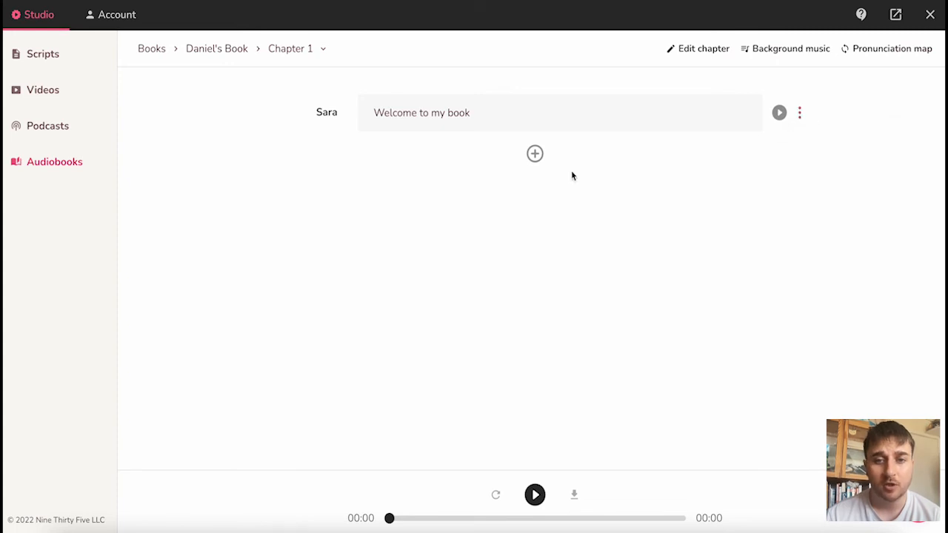
click(481, 112)
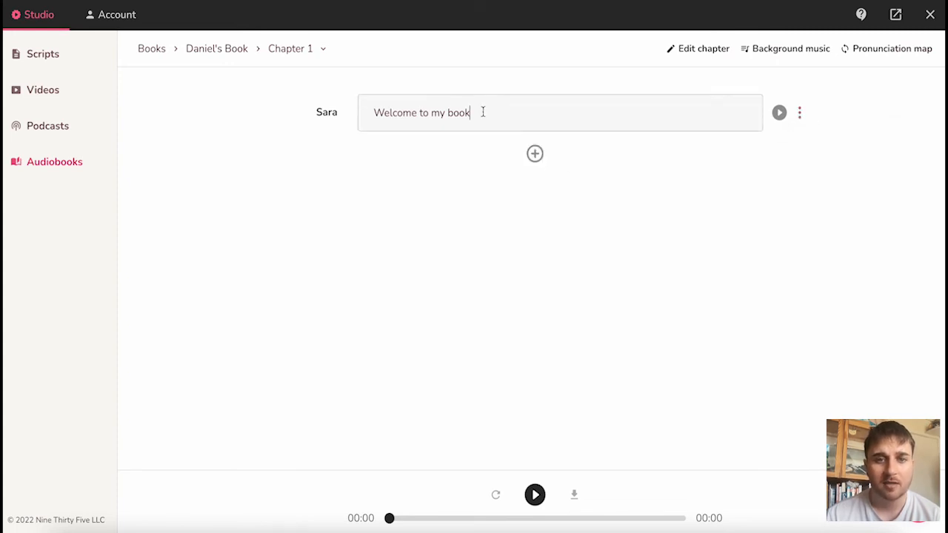
double_click(421, 113)
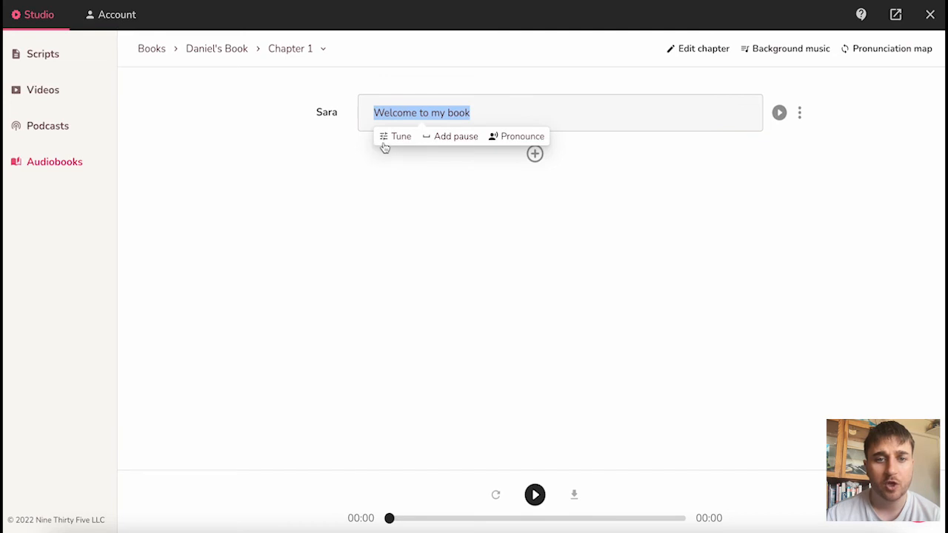
mouse_move(455, 137)
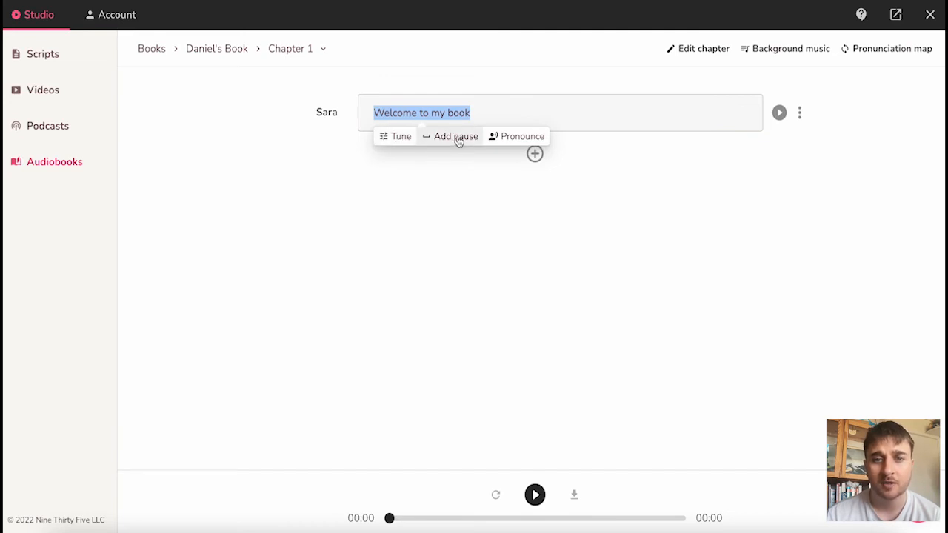
click(455, 176)
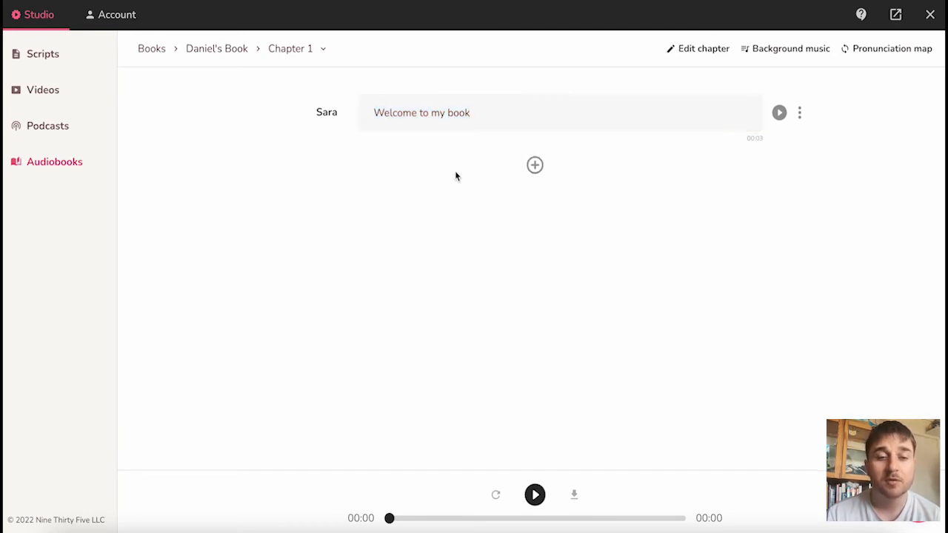
mouse_move(461, 163)
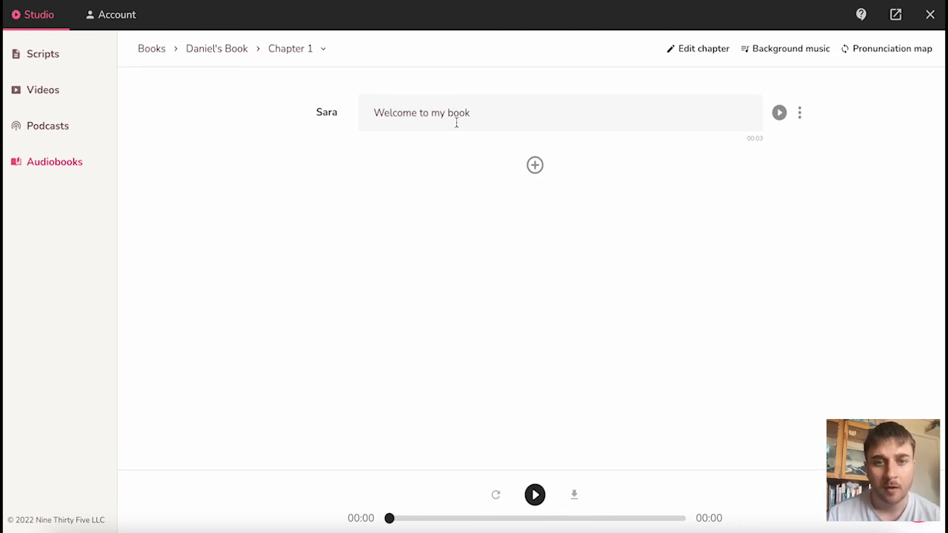
Step: Add a 2-second pause between 'my' and 'book' in Chapter 1, then open Edit chapter
click(446, 113)
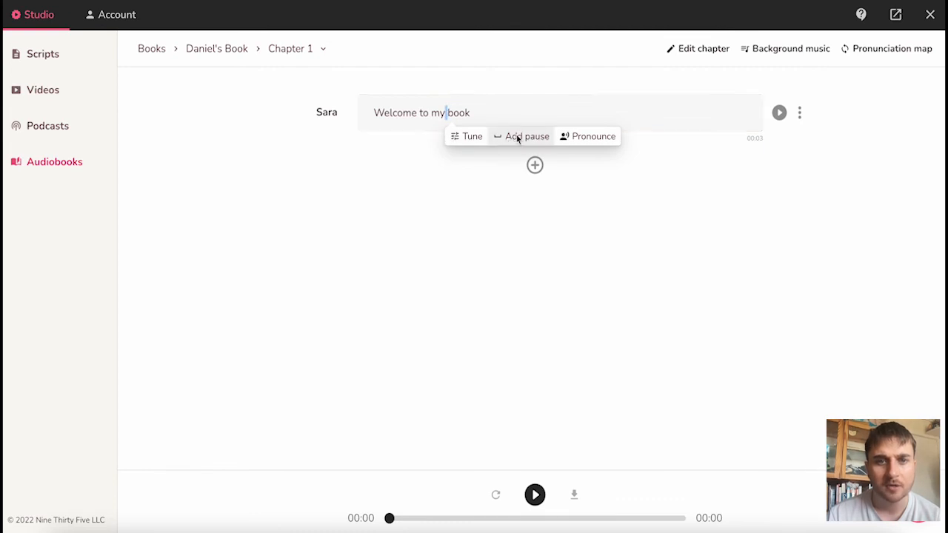
click(527, 136)
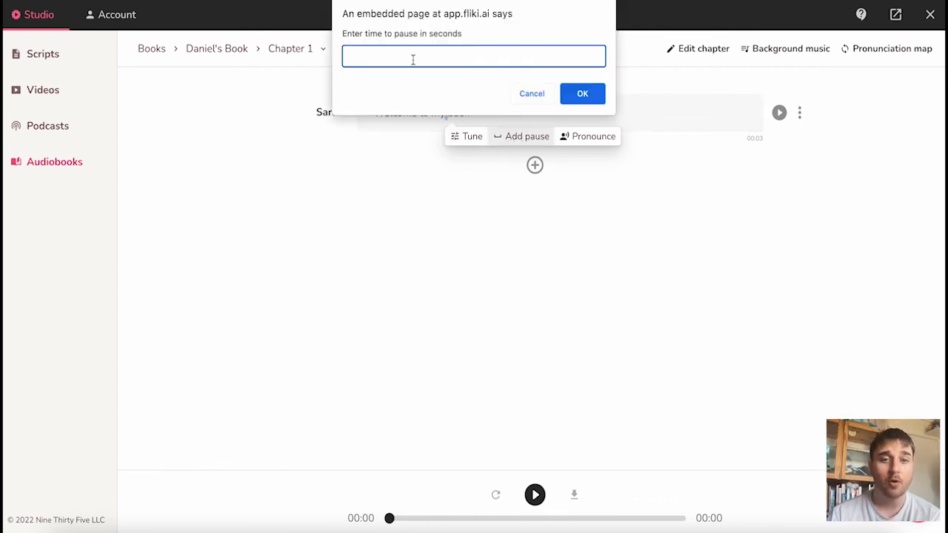
click(582, 93)
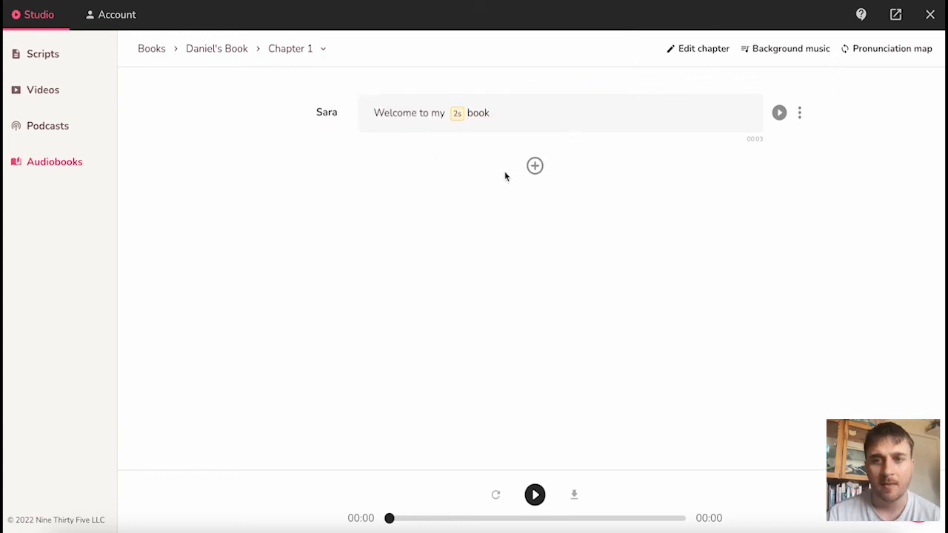
click(779, 112)
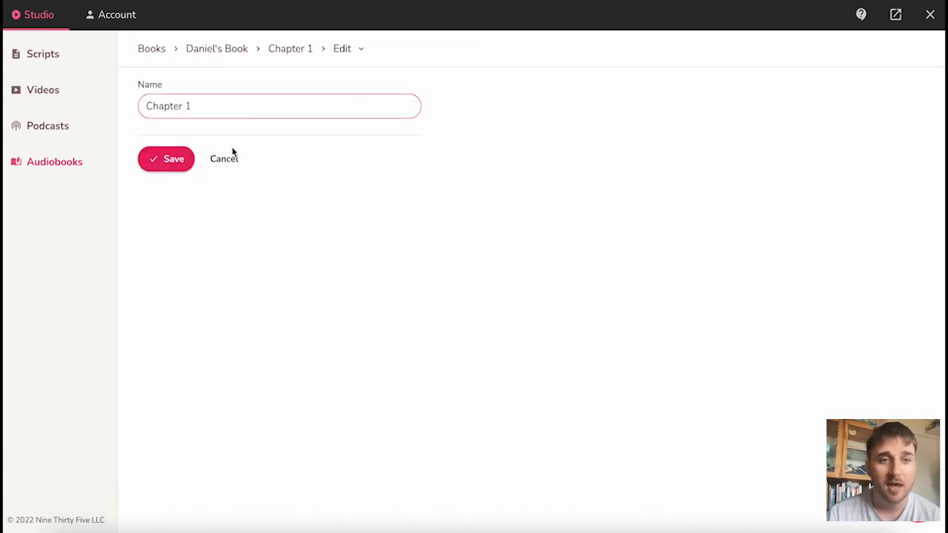
Step: Cancel the Chapter 1 edit form, leaving its name unchanged
click(166, 159)
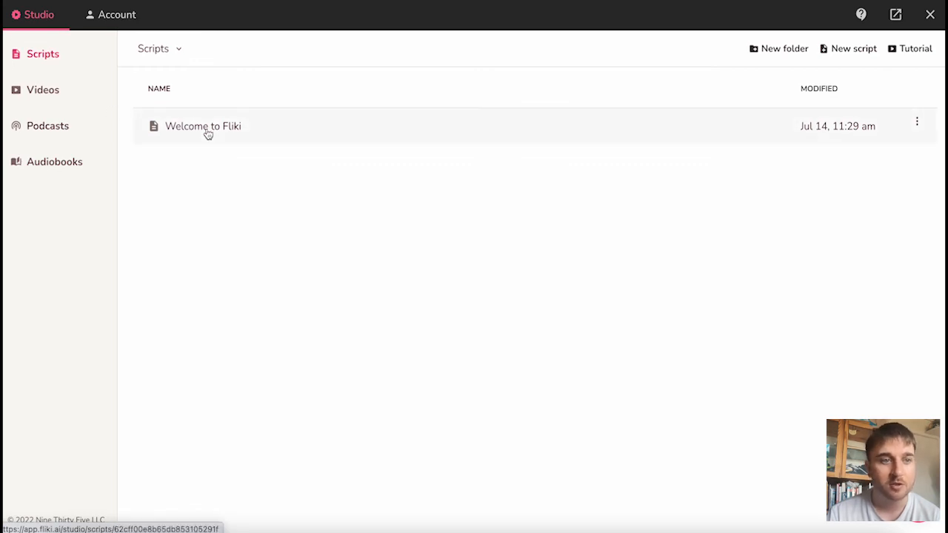
Step: Check the Review video, Daniel's Reviews show and Daniel's Book in the Videos, Podcasts and Audiobooks lists
click(43, 90)
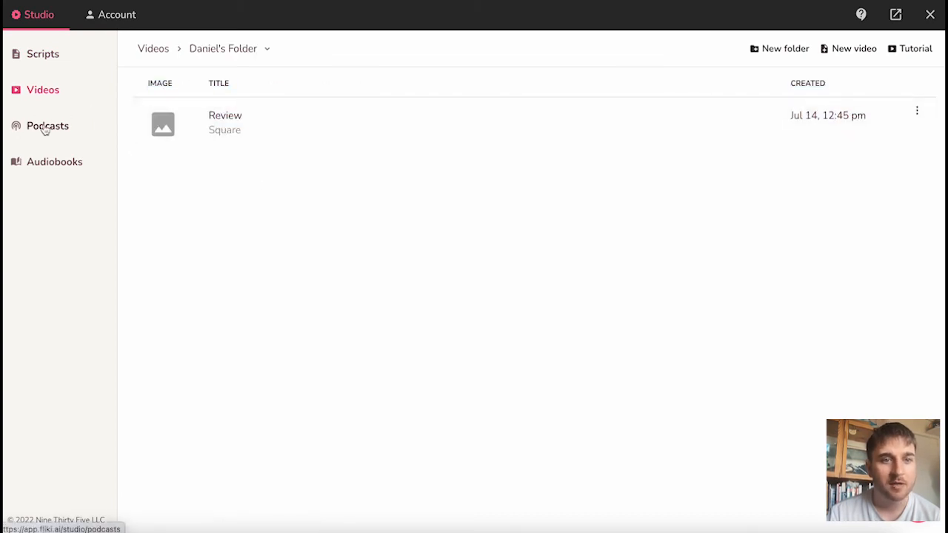
click(47, 125)
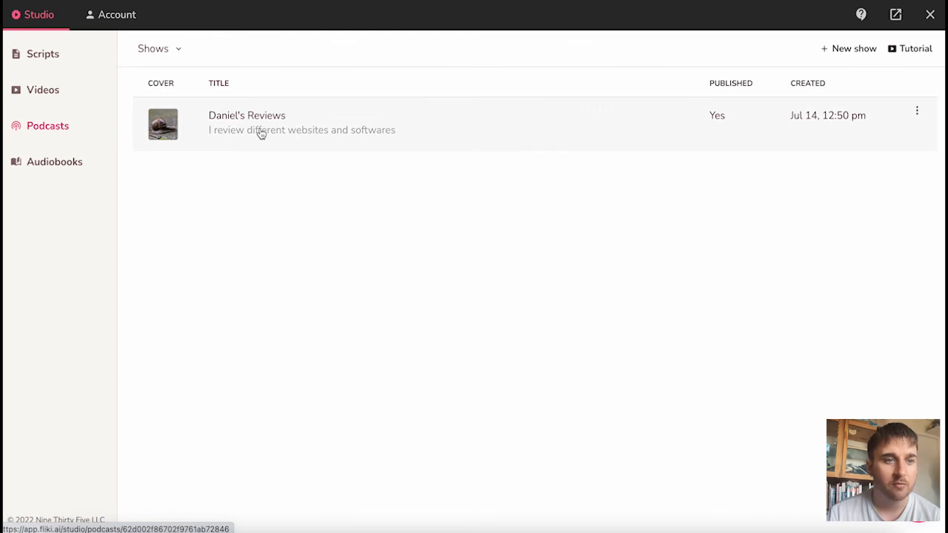
click(54, 161)
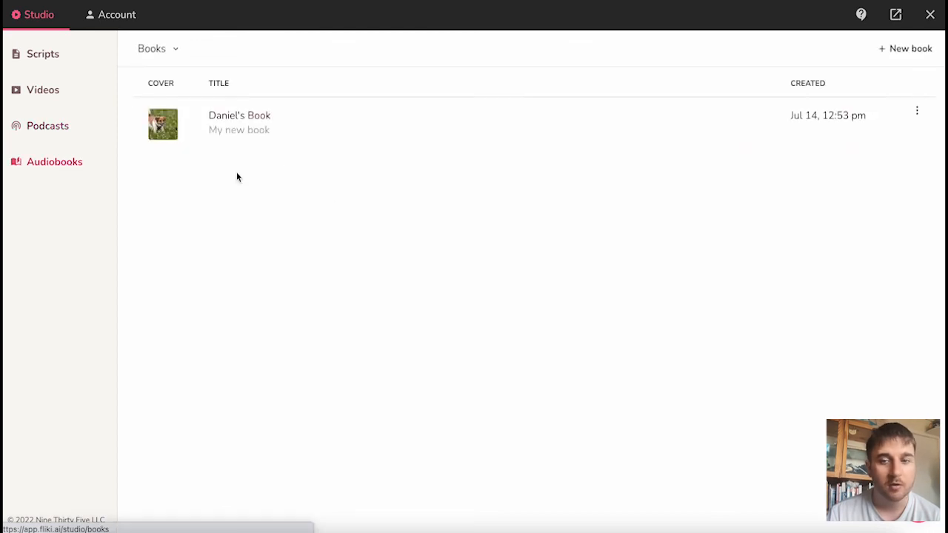